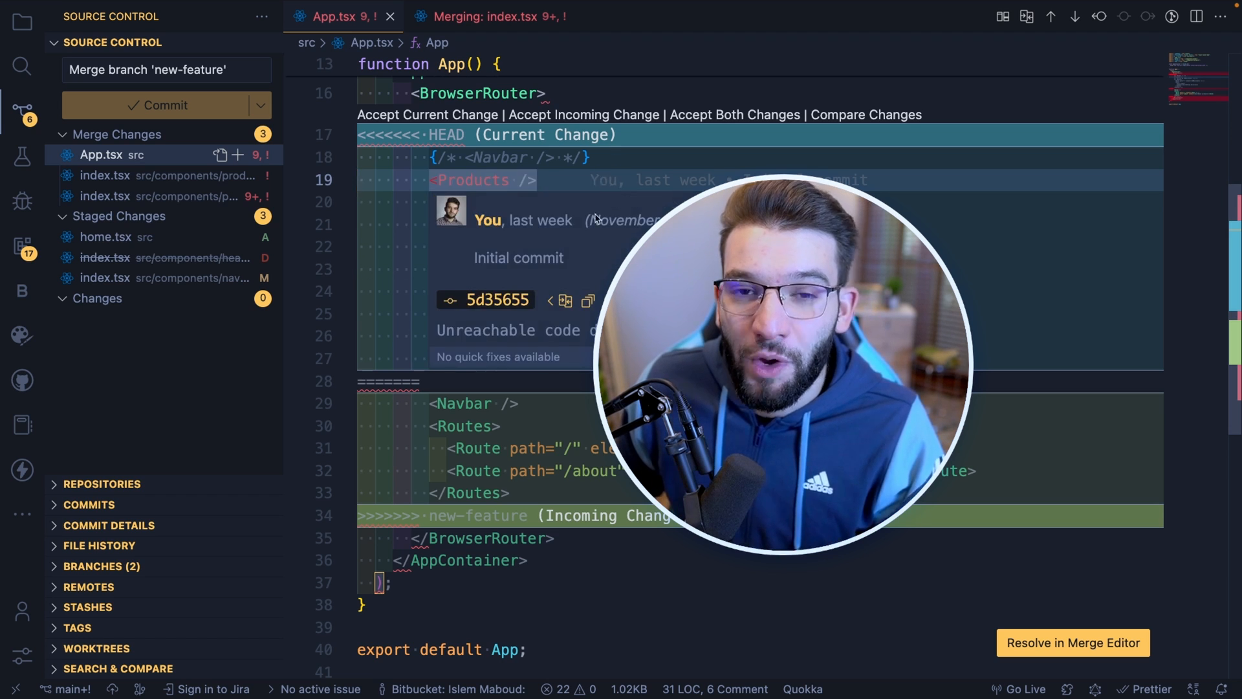
Show products index.tsx in the three-way merge editor with incoming, current and result panes.
left_click(495, 15)
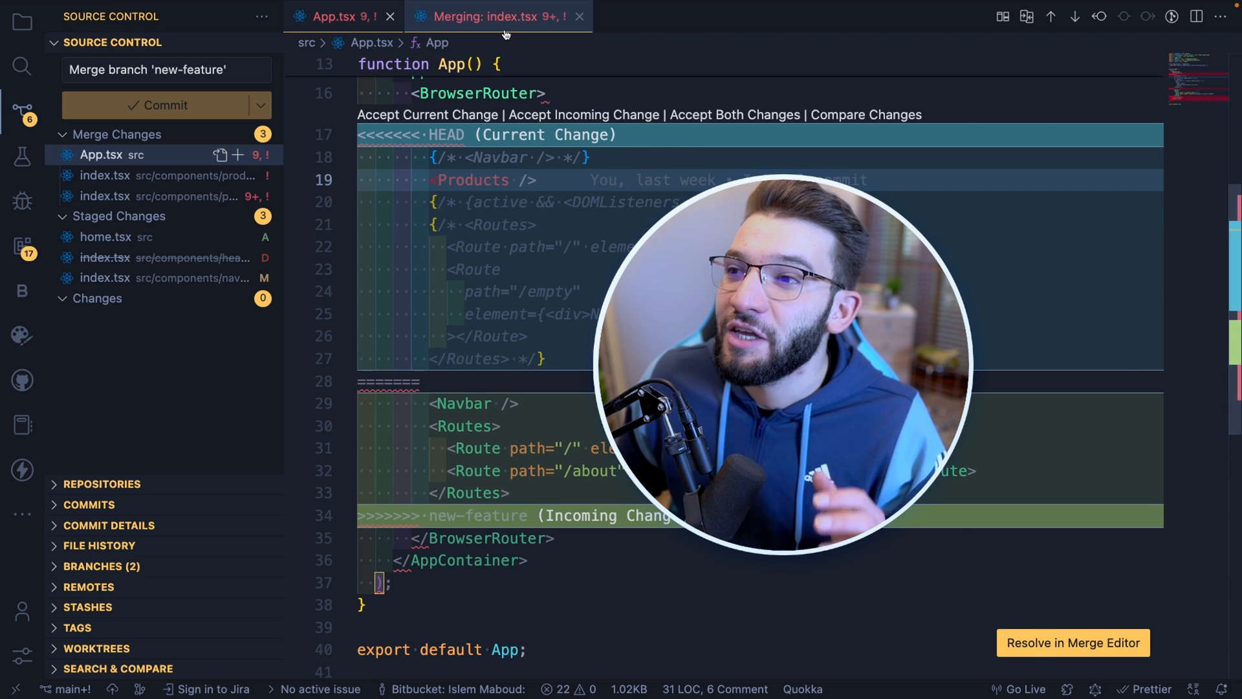
left_click(103, 195)
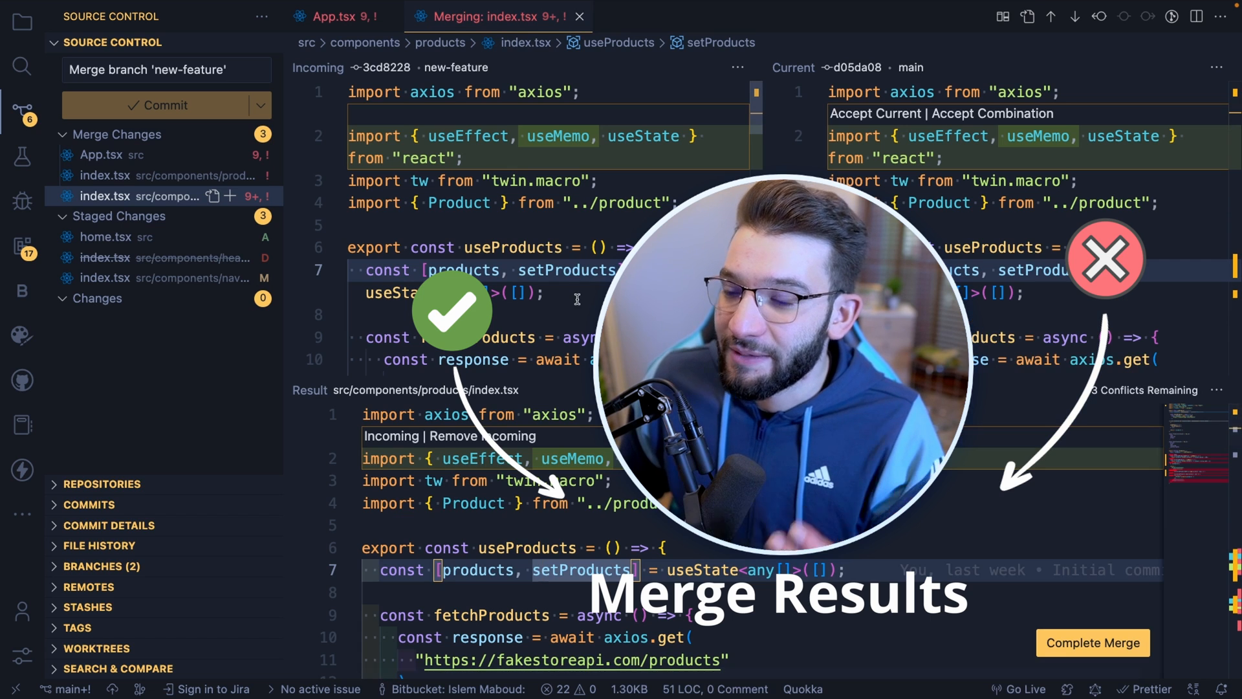
scroll("down", 3)
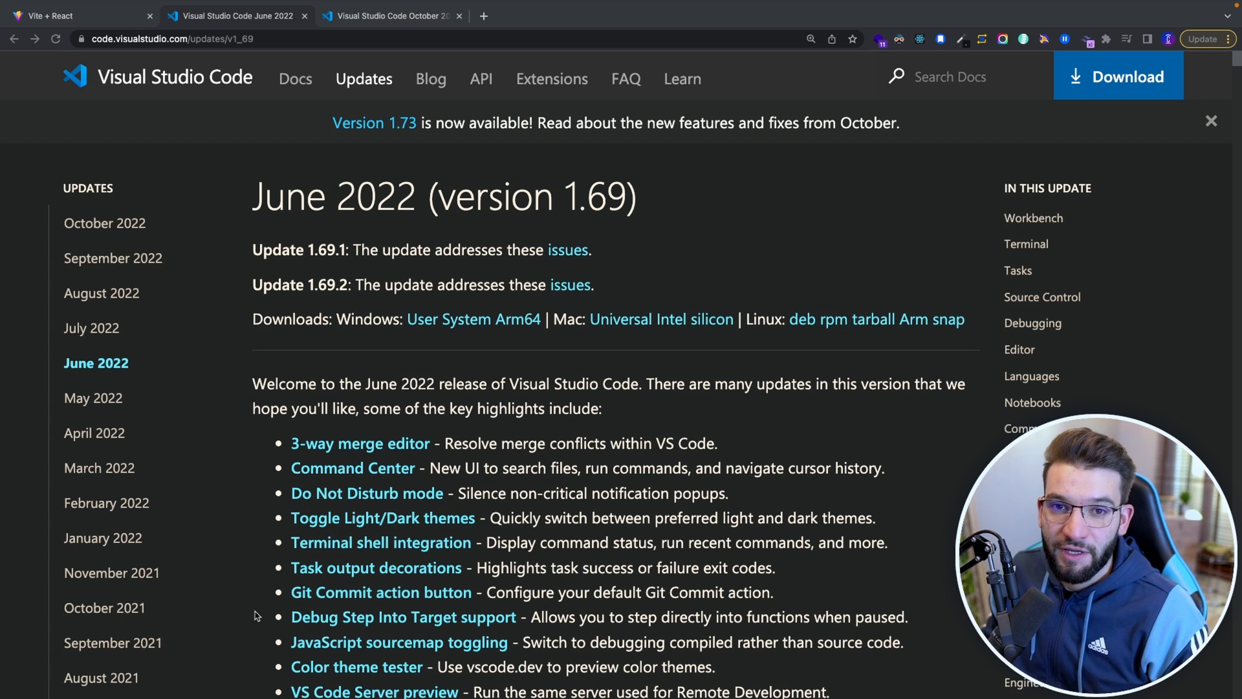
mouse_move(663, 263)
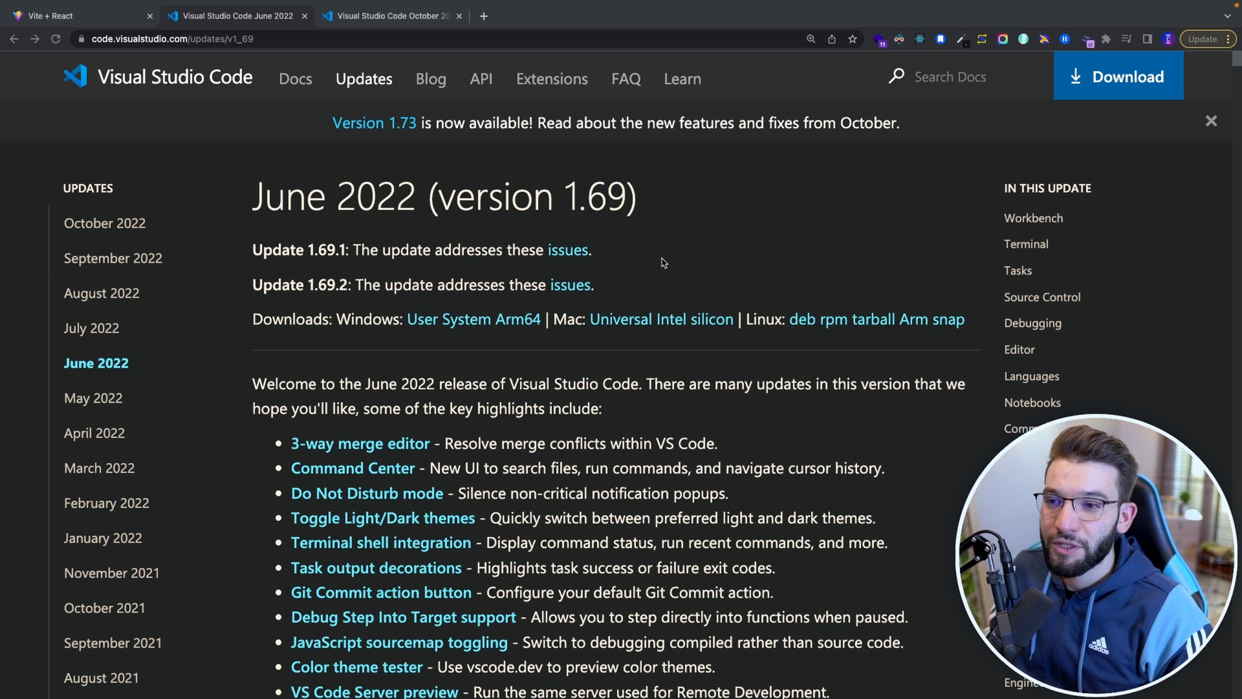
mouse_move(579, 203)
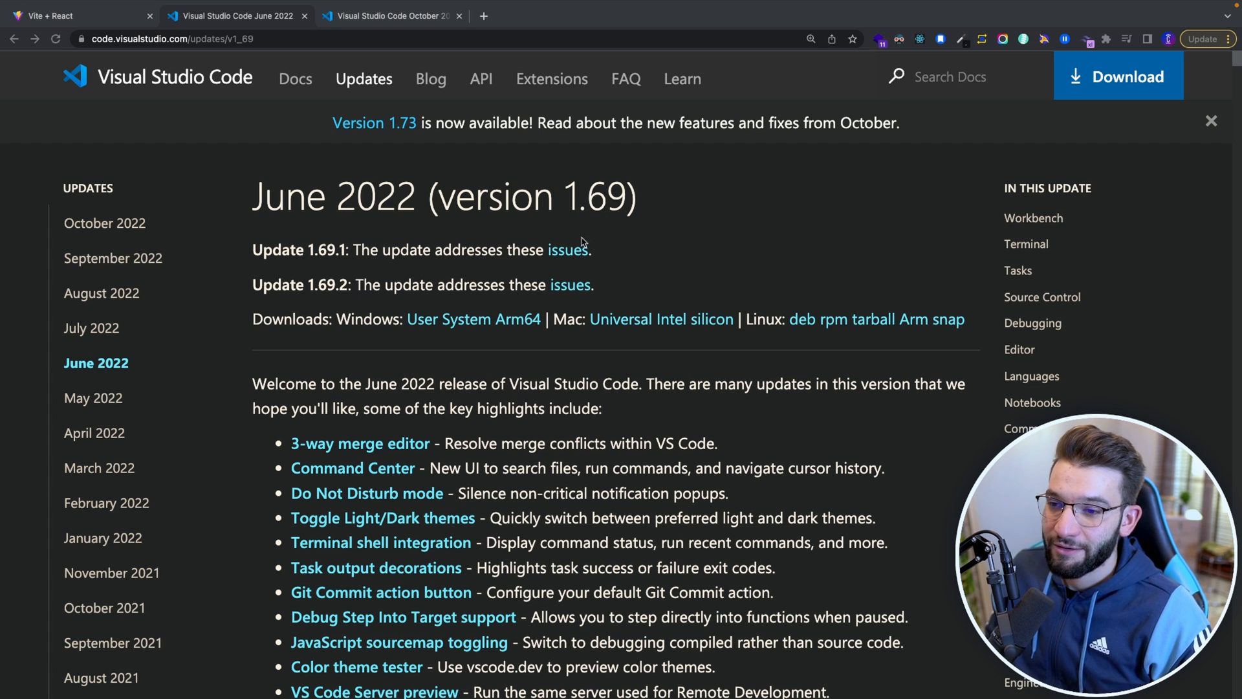
mouse_move(406, 323)
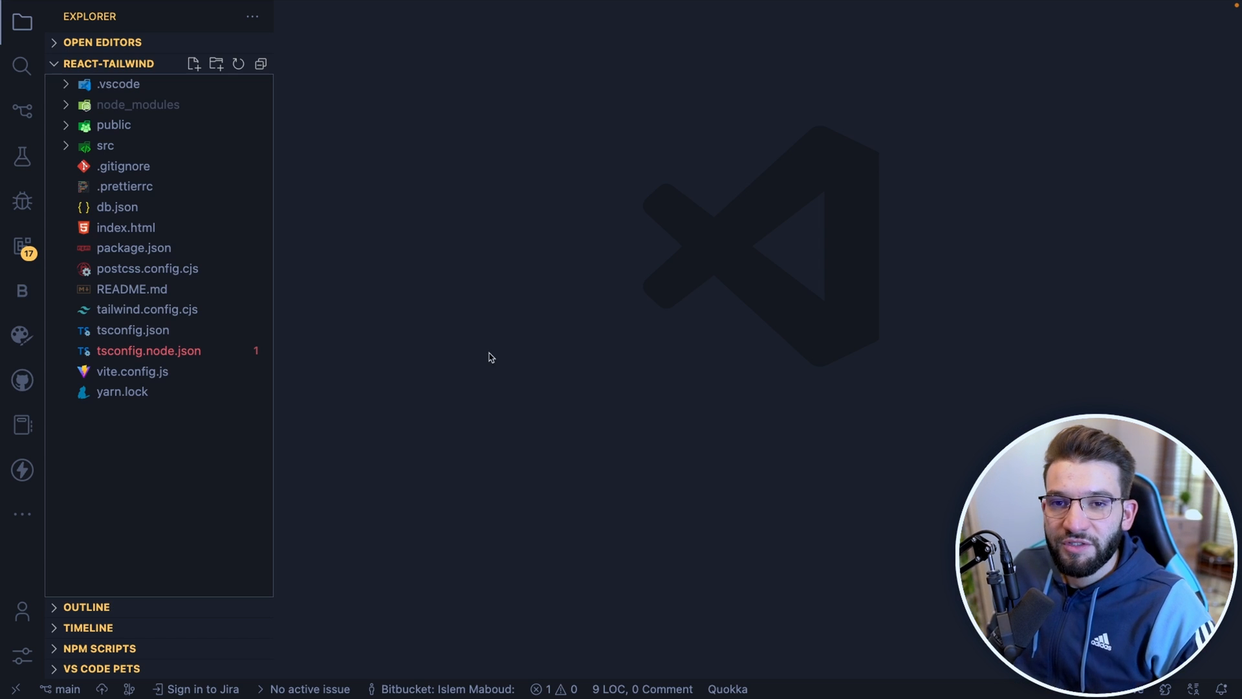
mouse_move(519, 286)
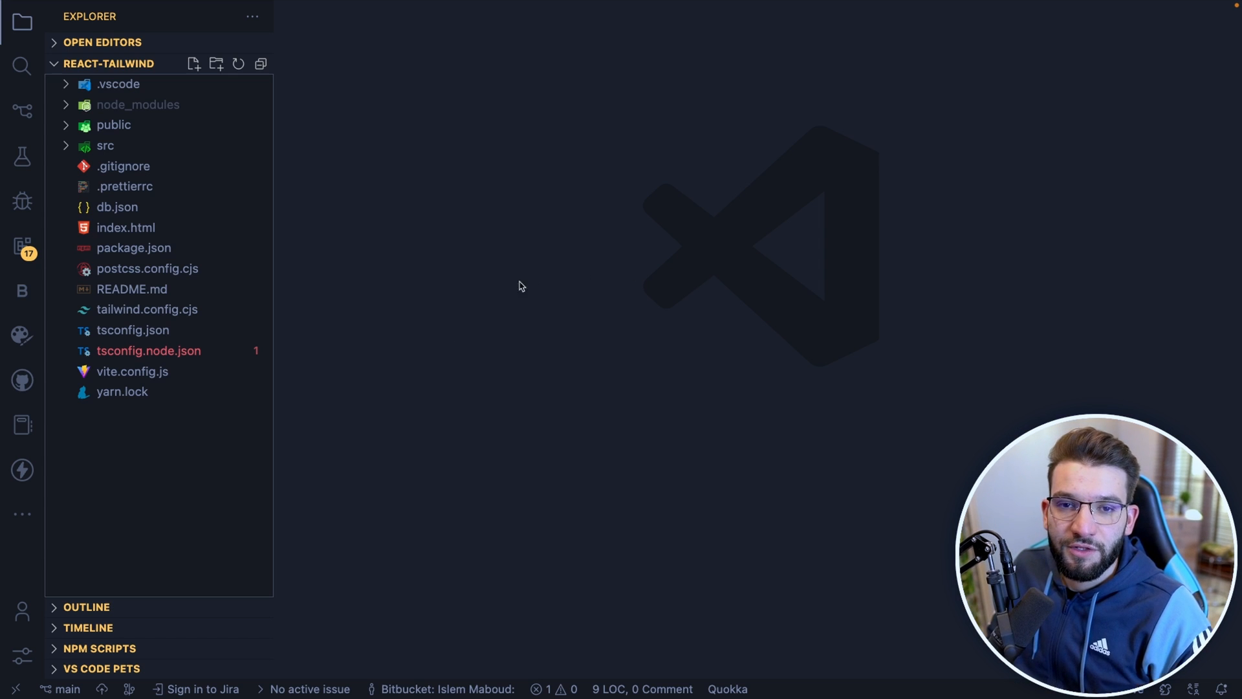
mouse_move(367, 325)
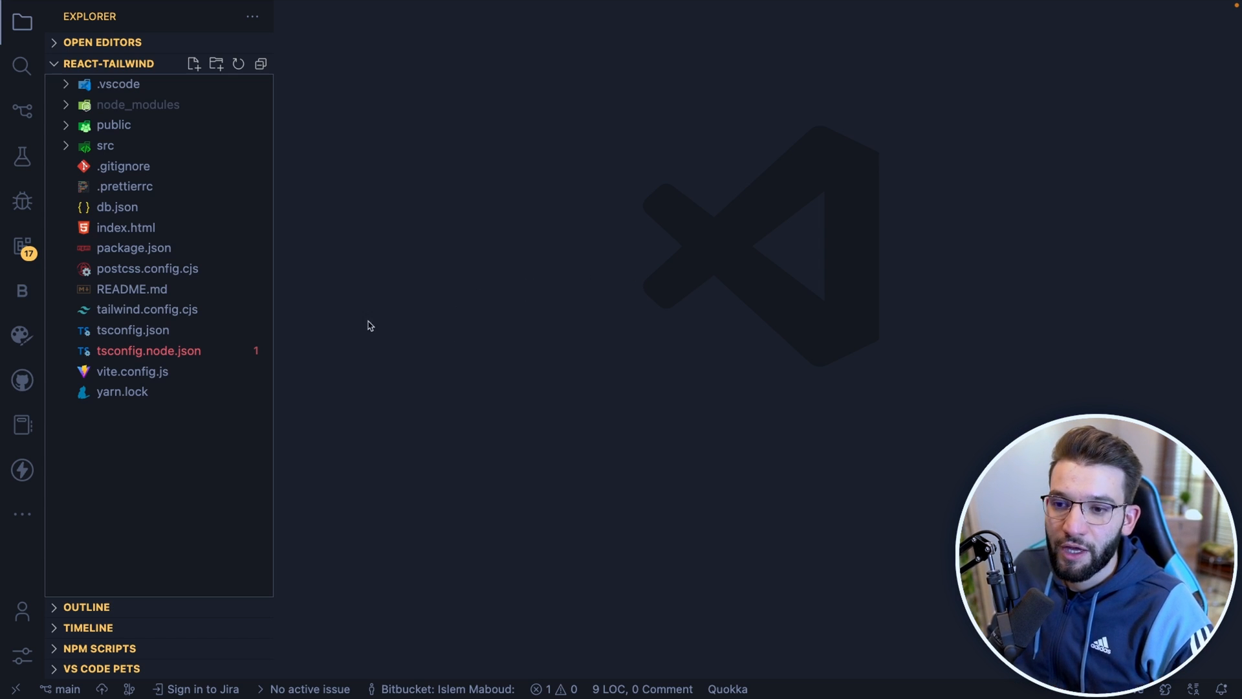
mouse_move(287, 303)
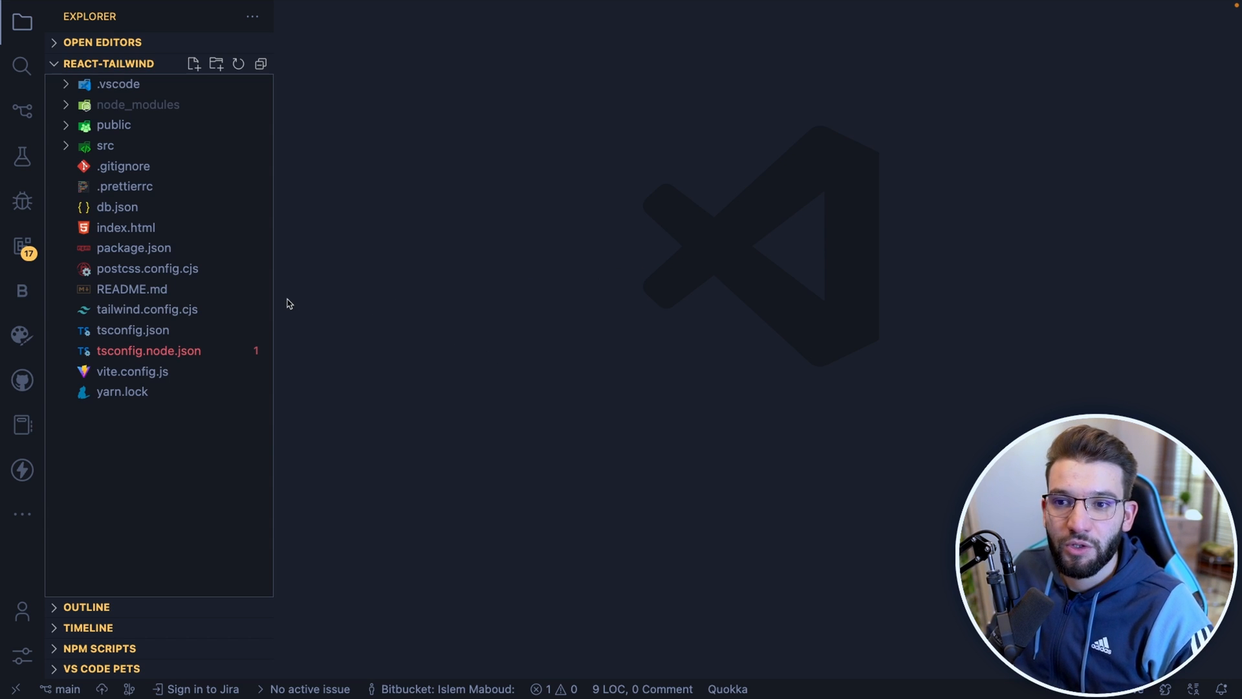
left_click(147, 309)
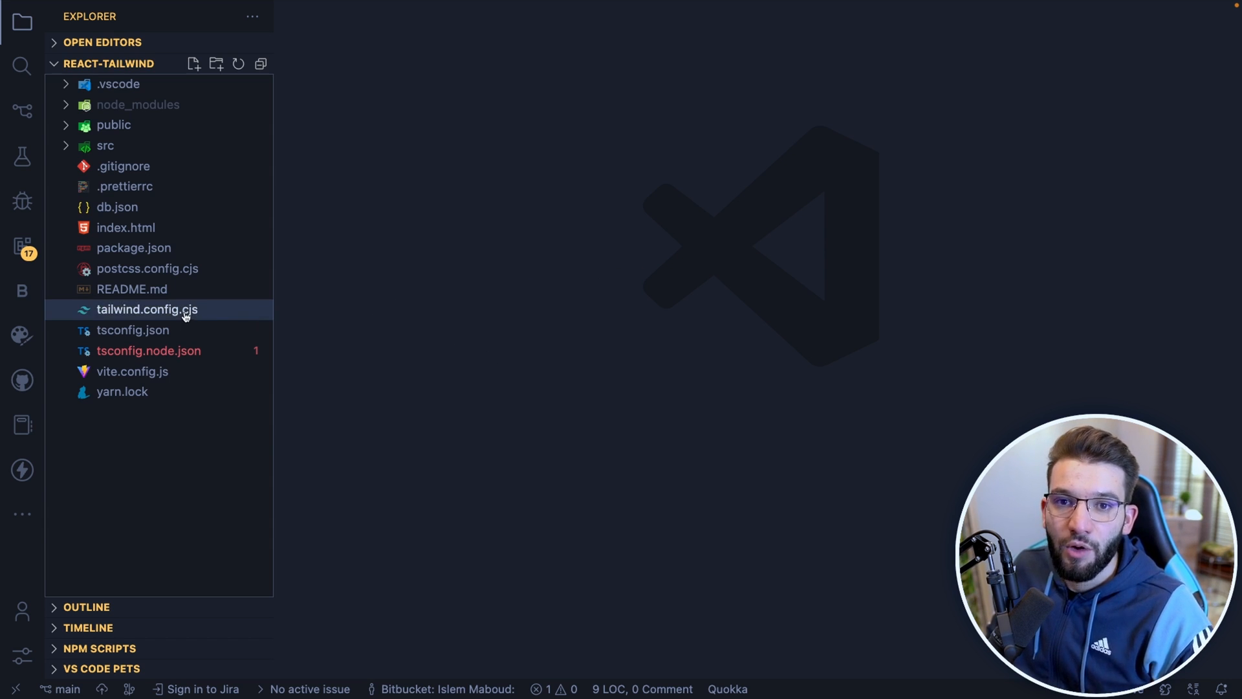
left_click(22, 110)
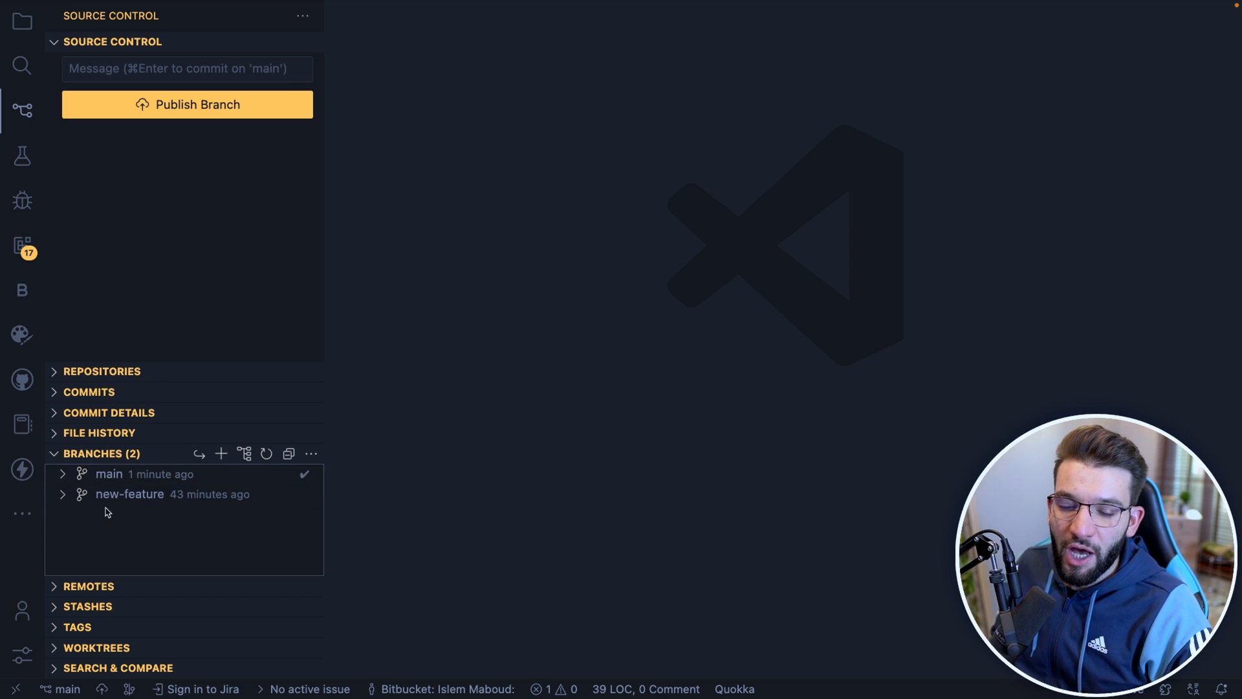
mouse_move(109, 474)
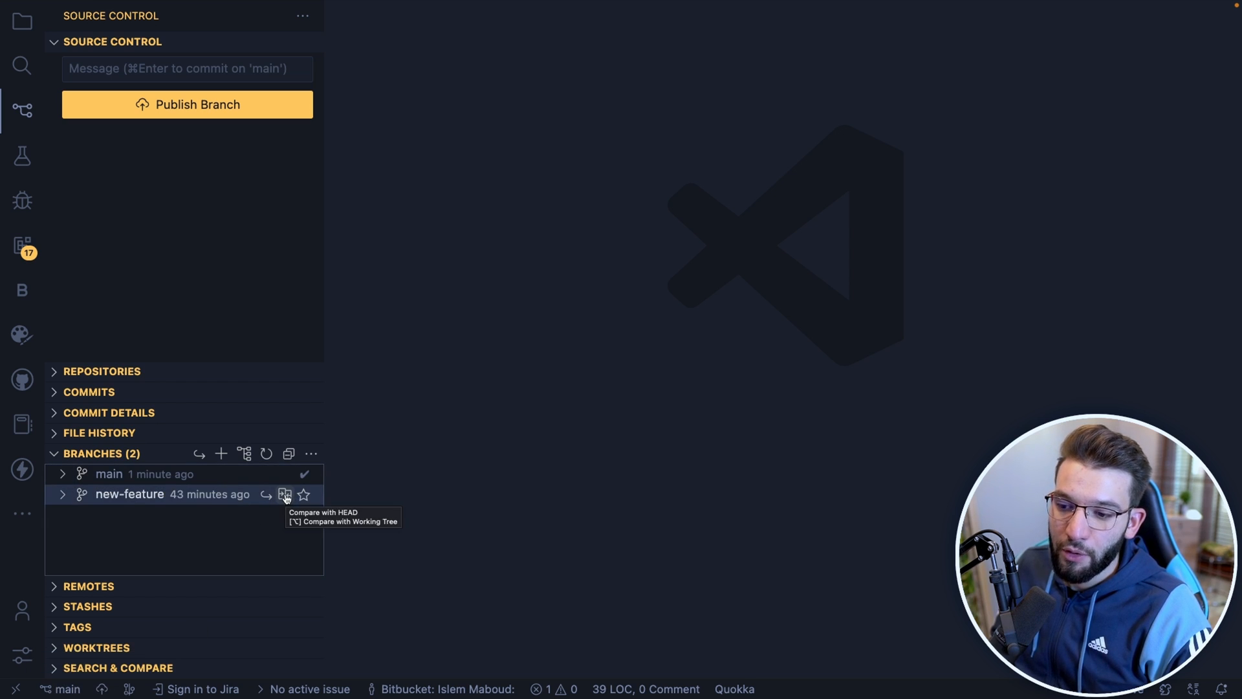
Compare new-feature with HEAD in GitLens Search & Compare.
left_click(284, 494)
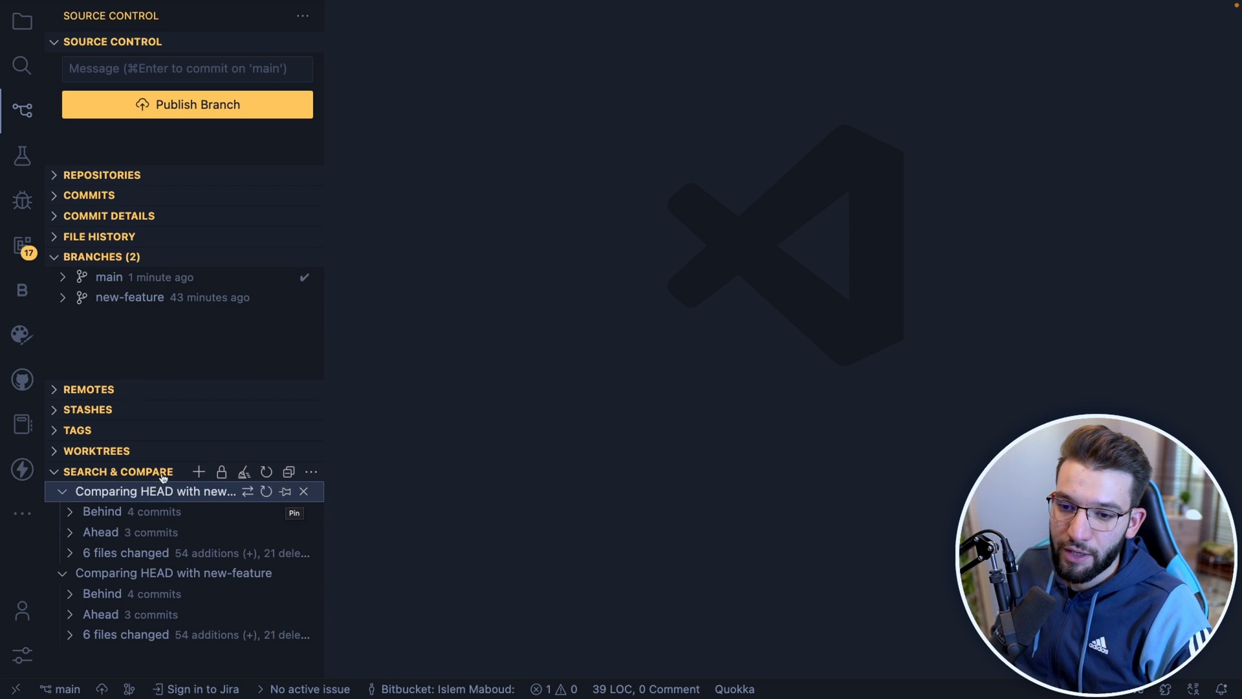
mouse_move(126, 532)
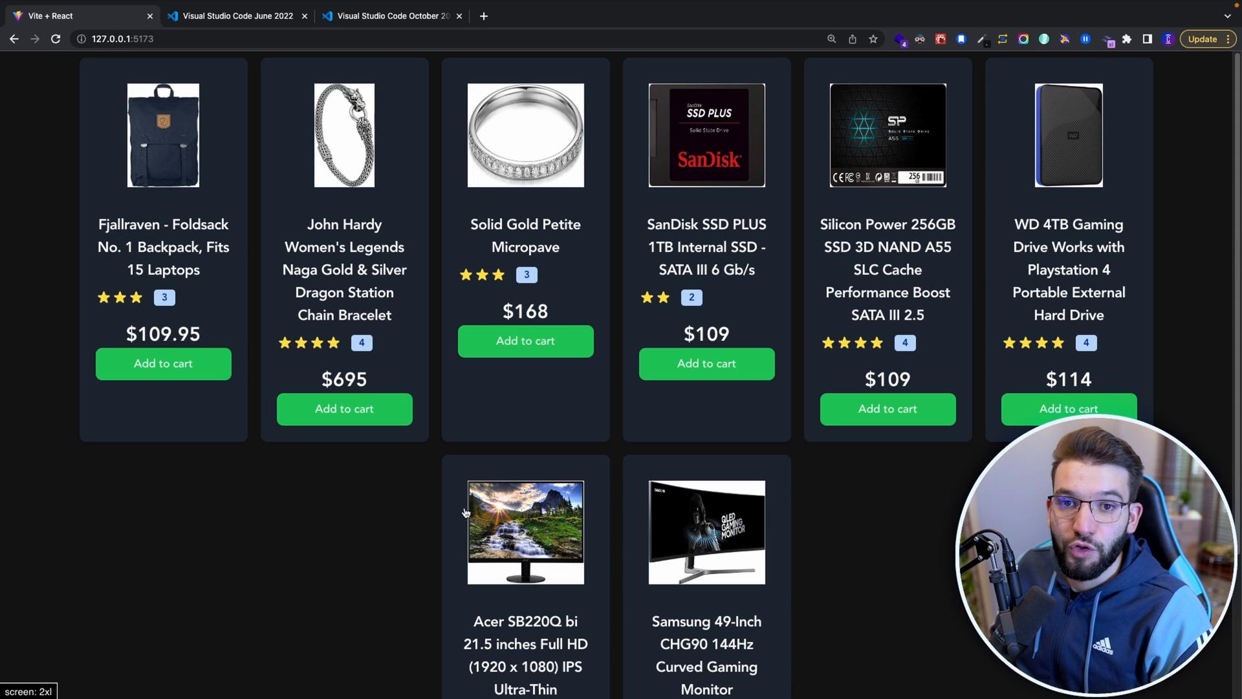
mouse_move(1151, 393)
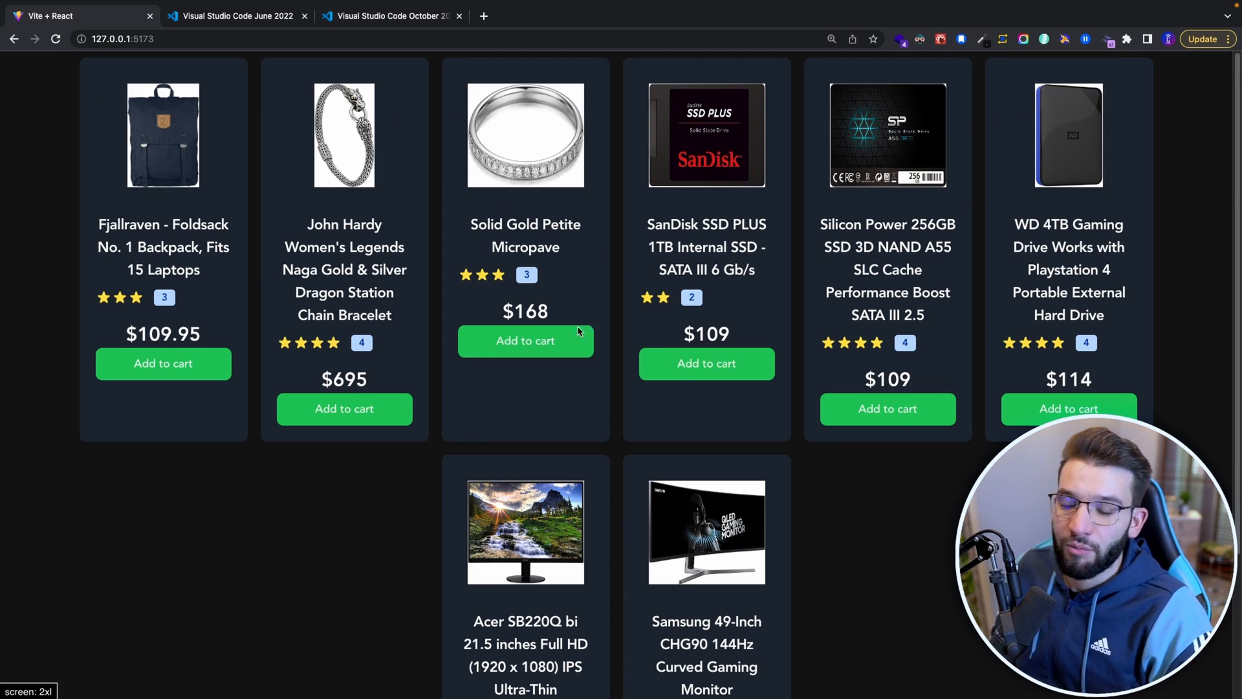
scroll("down", 3)
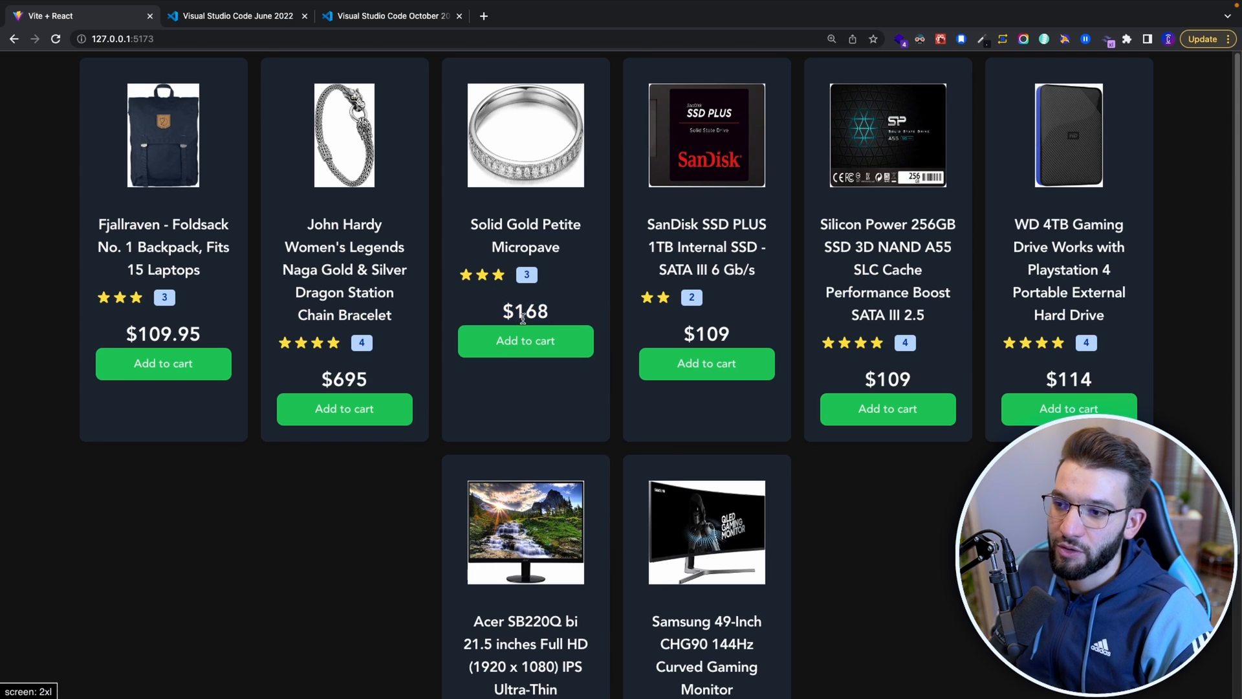
double_click(525, 310)
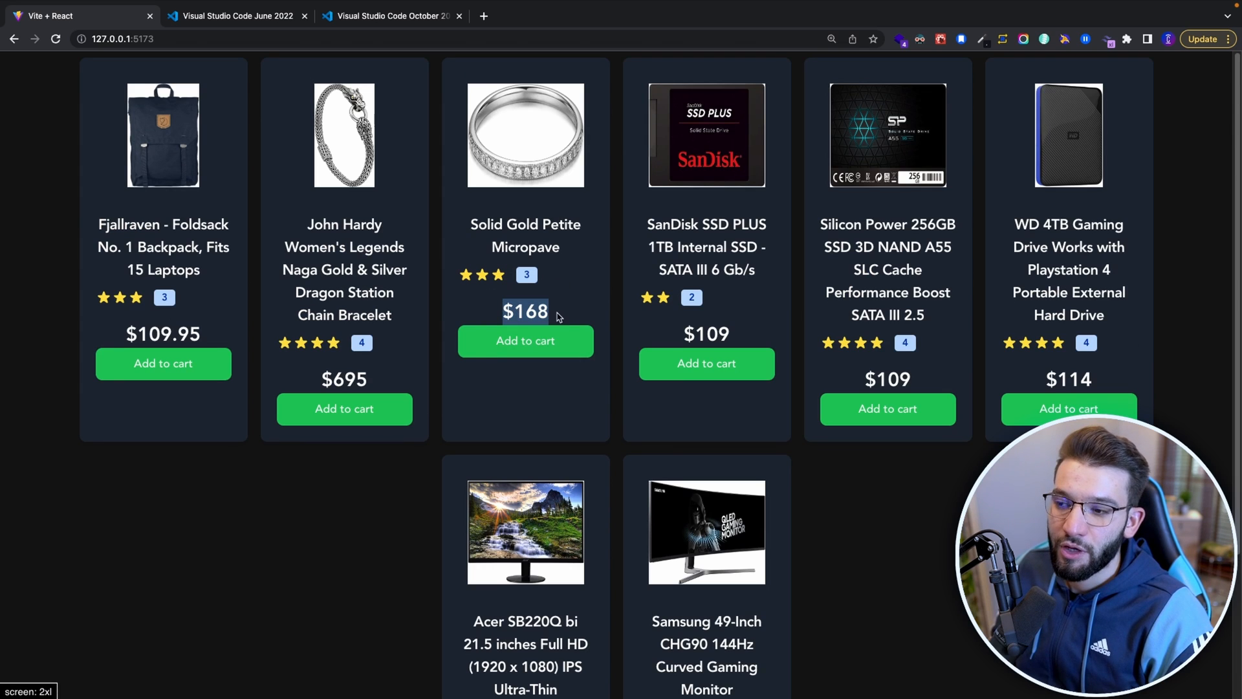
scroll("down", 3)
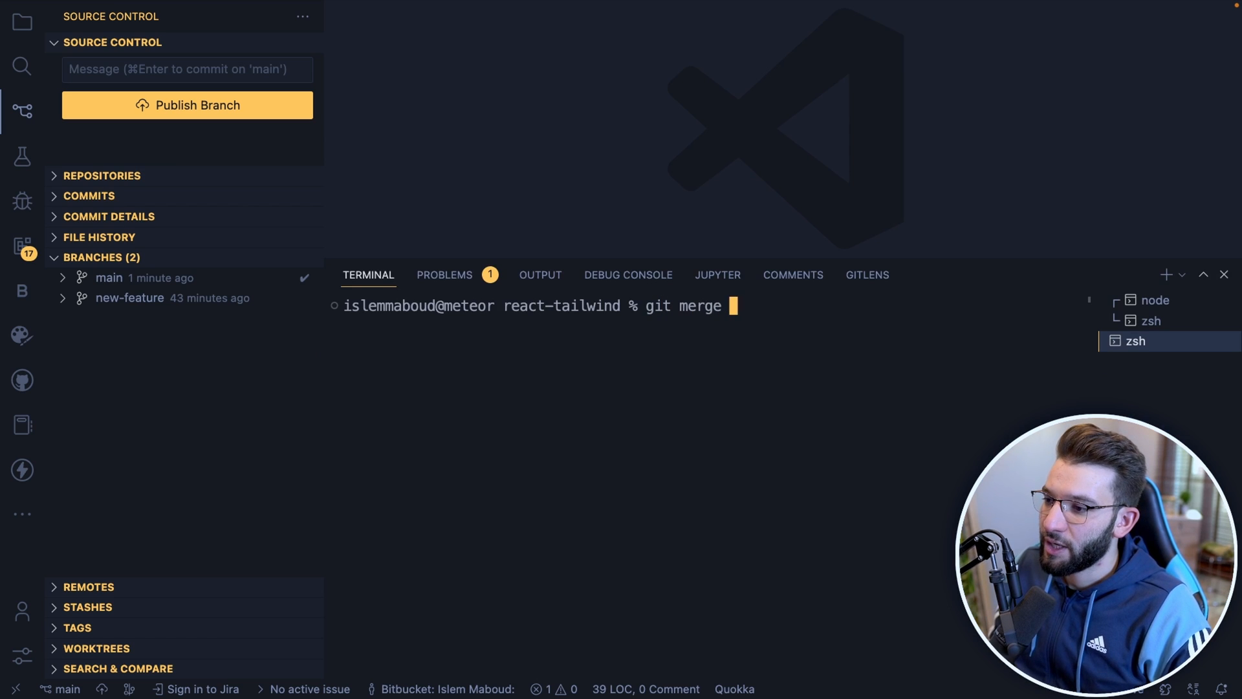
Run git merge new-feature in the terminal, producing conflicts in App.tsx and both index.tsx files.
type("new-feature")
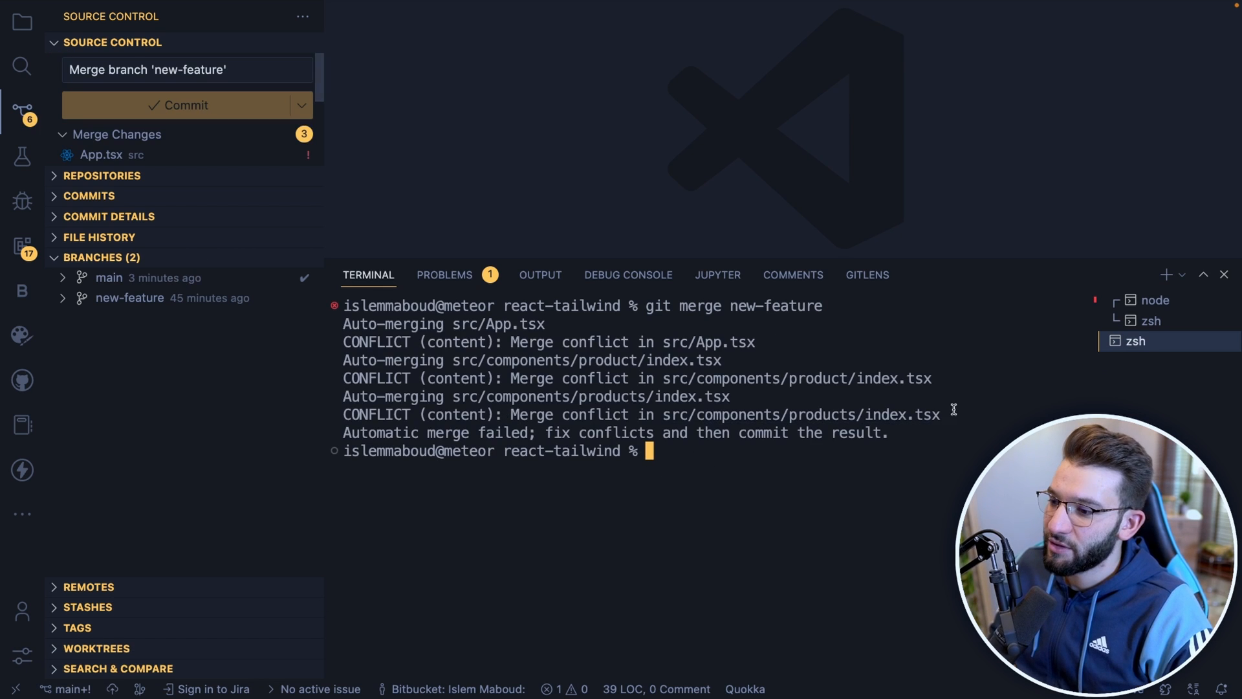
left_click_drag(342, 341, 939, 431)
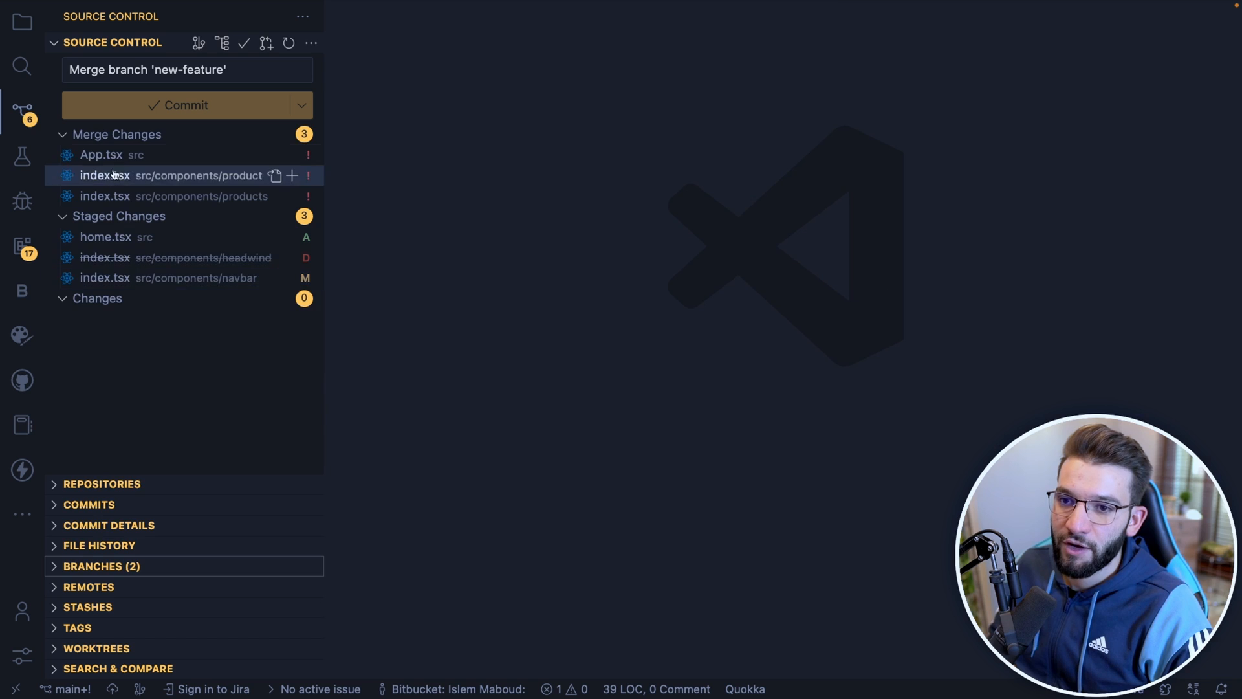
Open the conflicted App.tsx from Merge Changes and review its HEAD and new-feature conflict block.
left_click(101, 155)
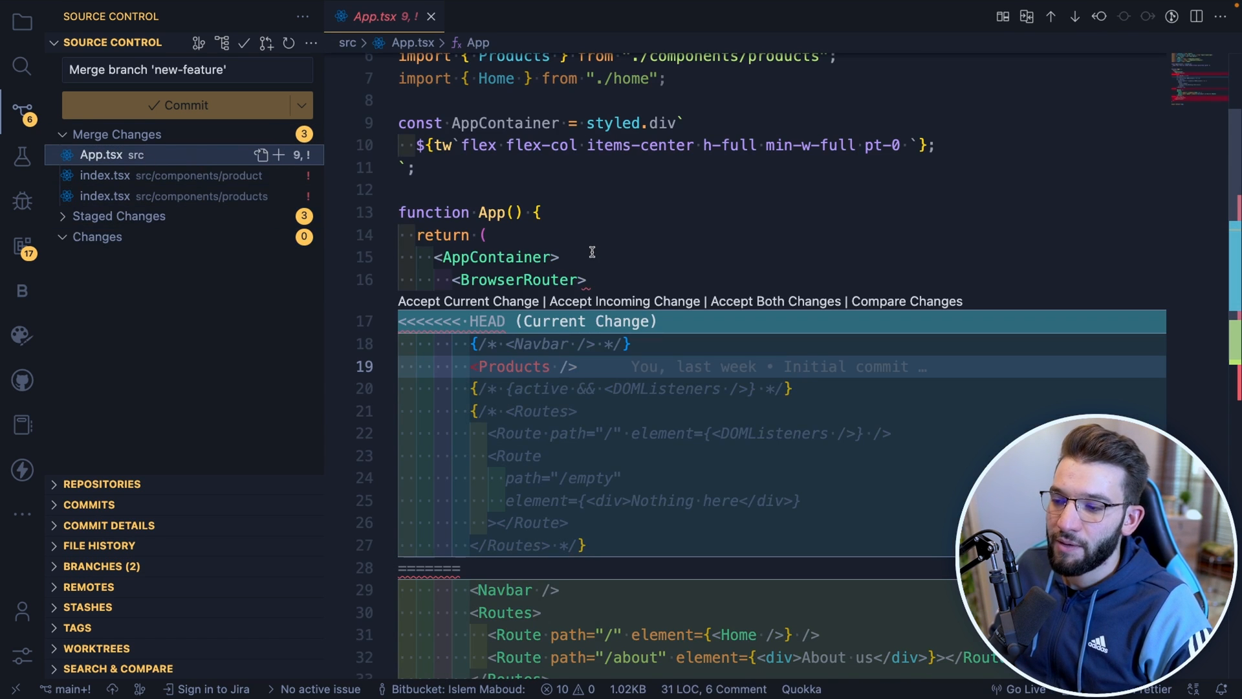
mouse_move(684, 321)
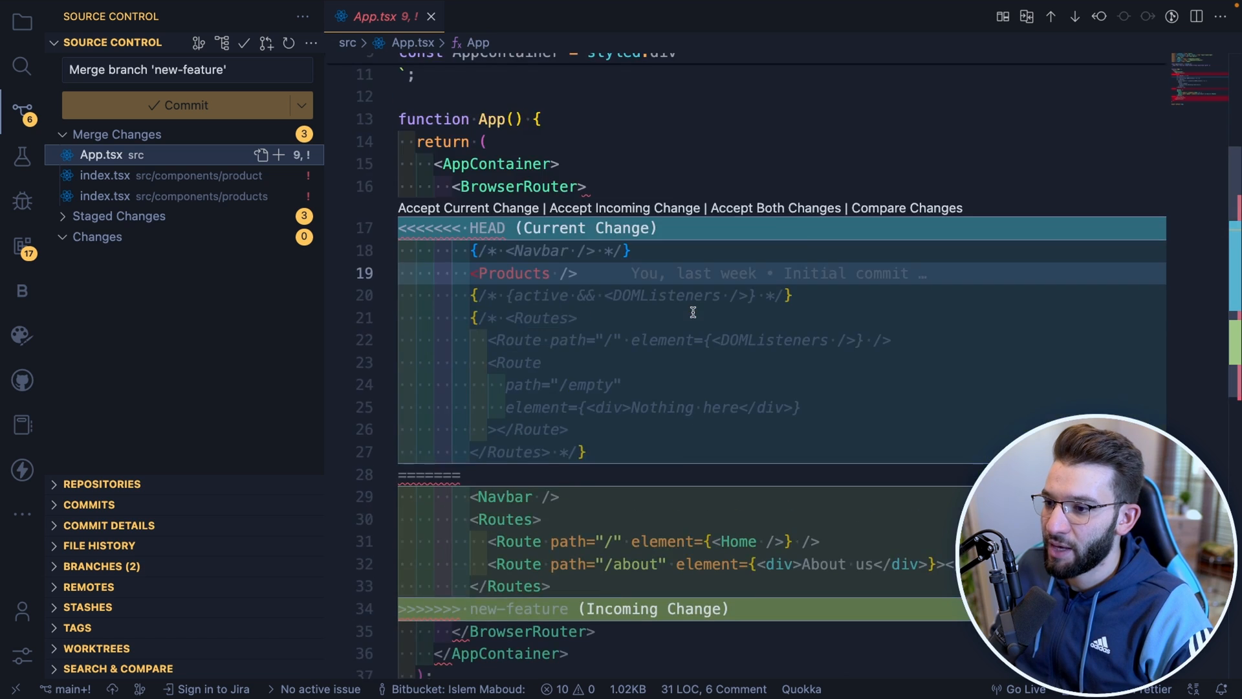
mouse_move(700, 301)
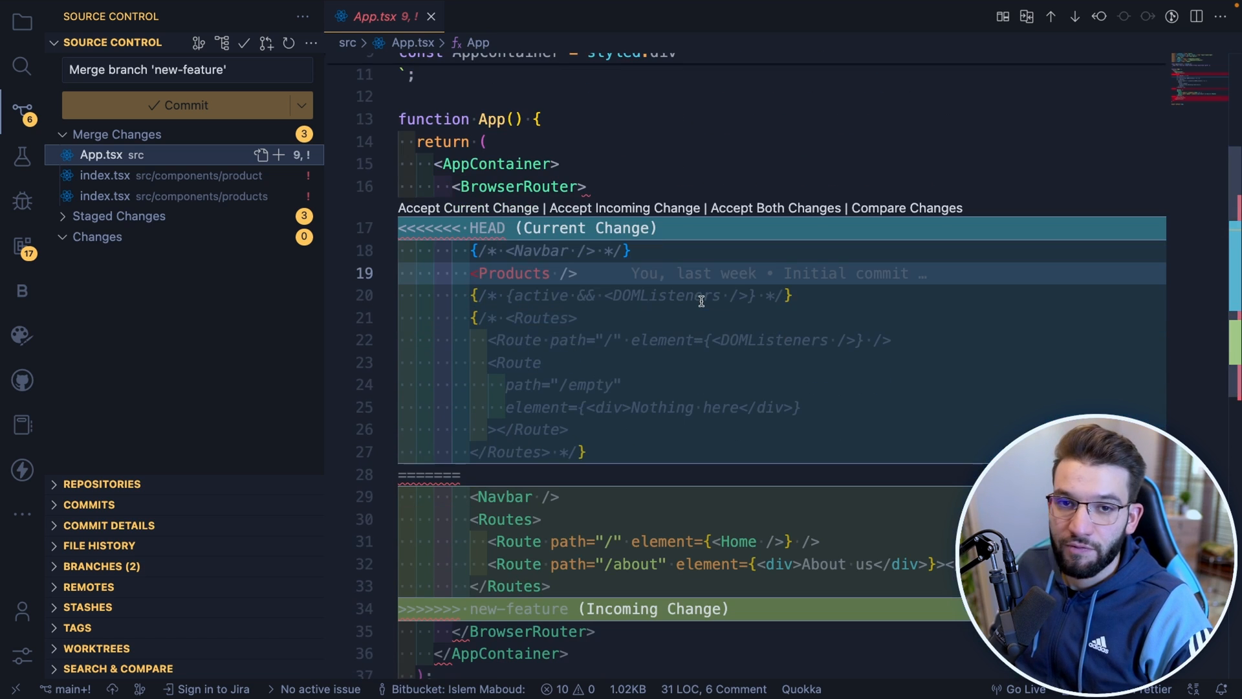
mouse_move(645, 295)
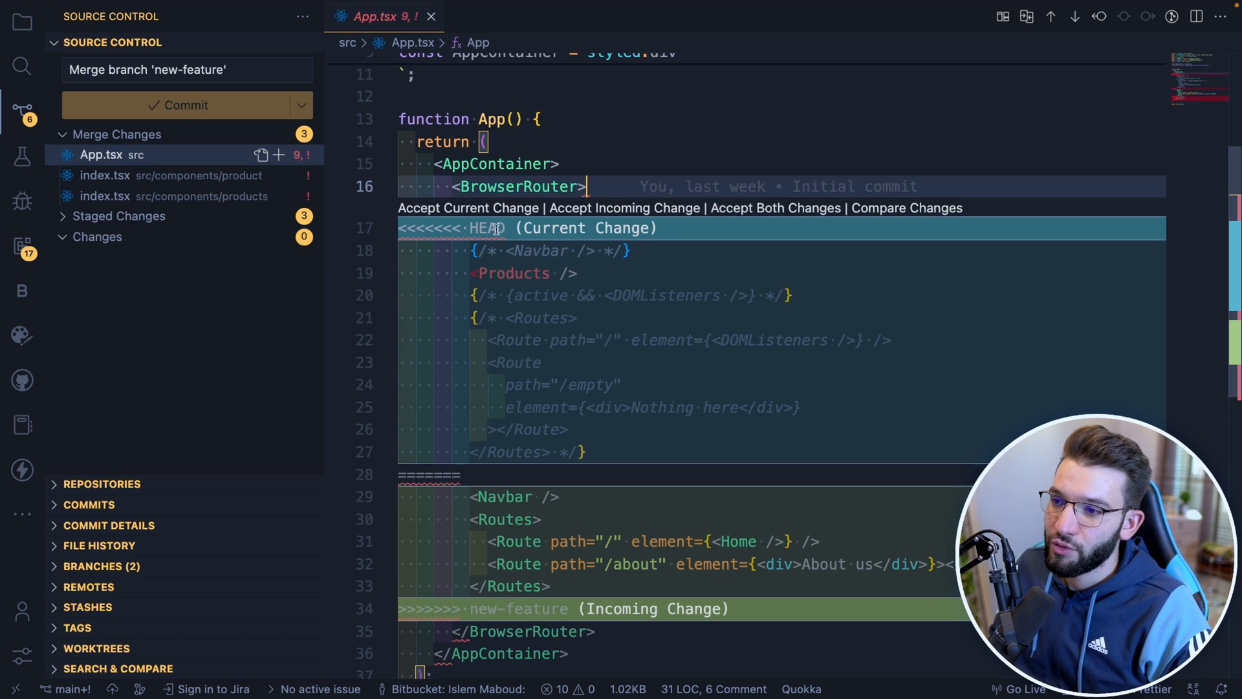
mouse_move(523, 260)
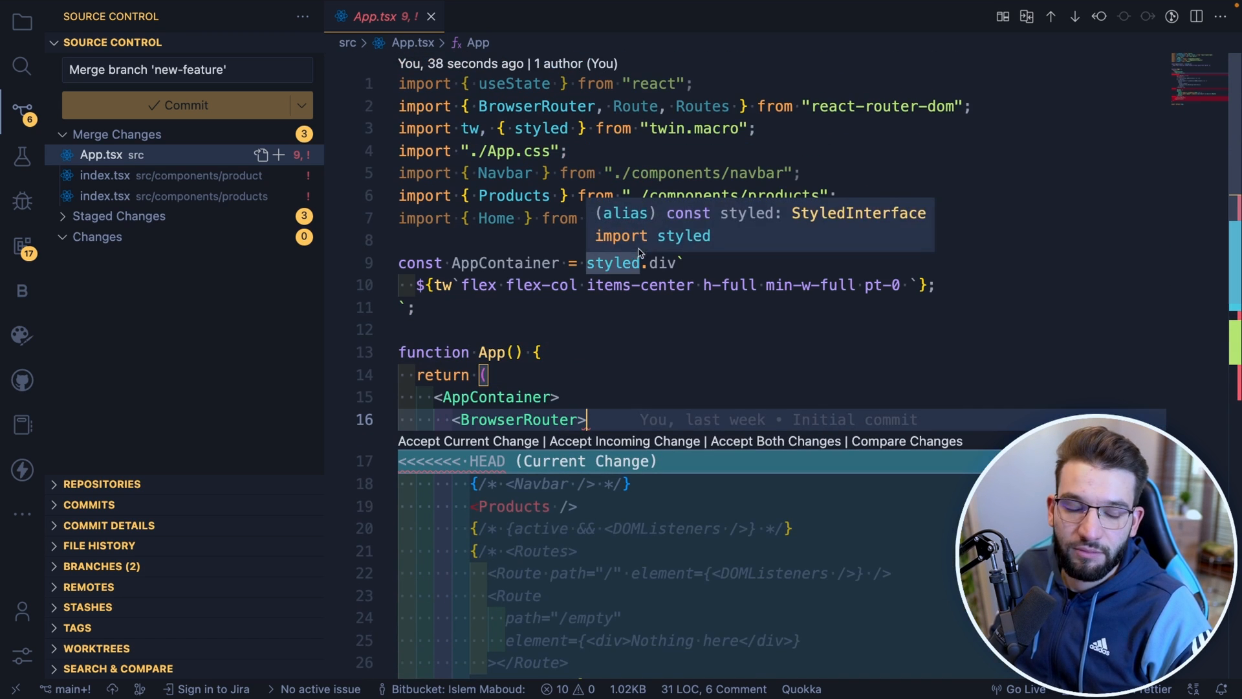
scroll("down", 3)
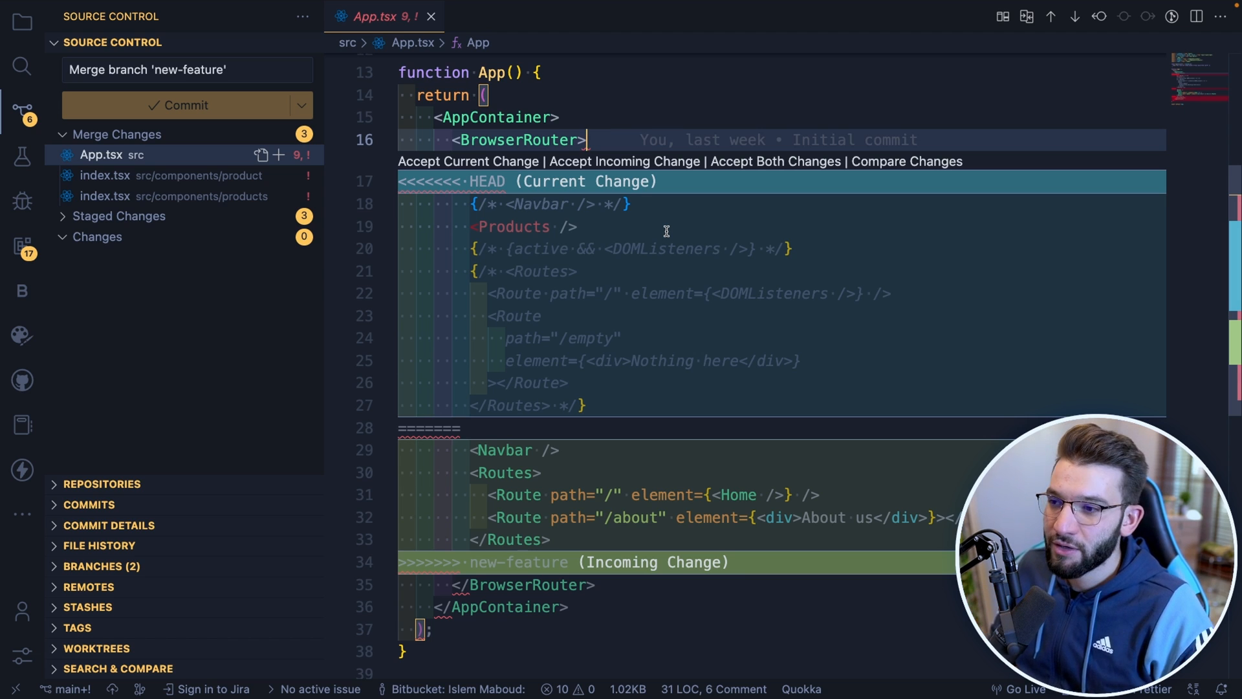
mouse_move(808, 242)
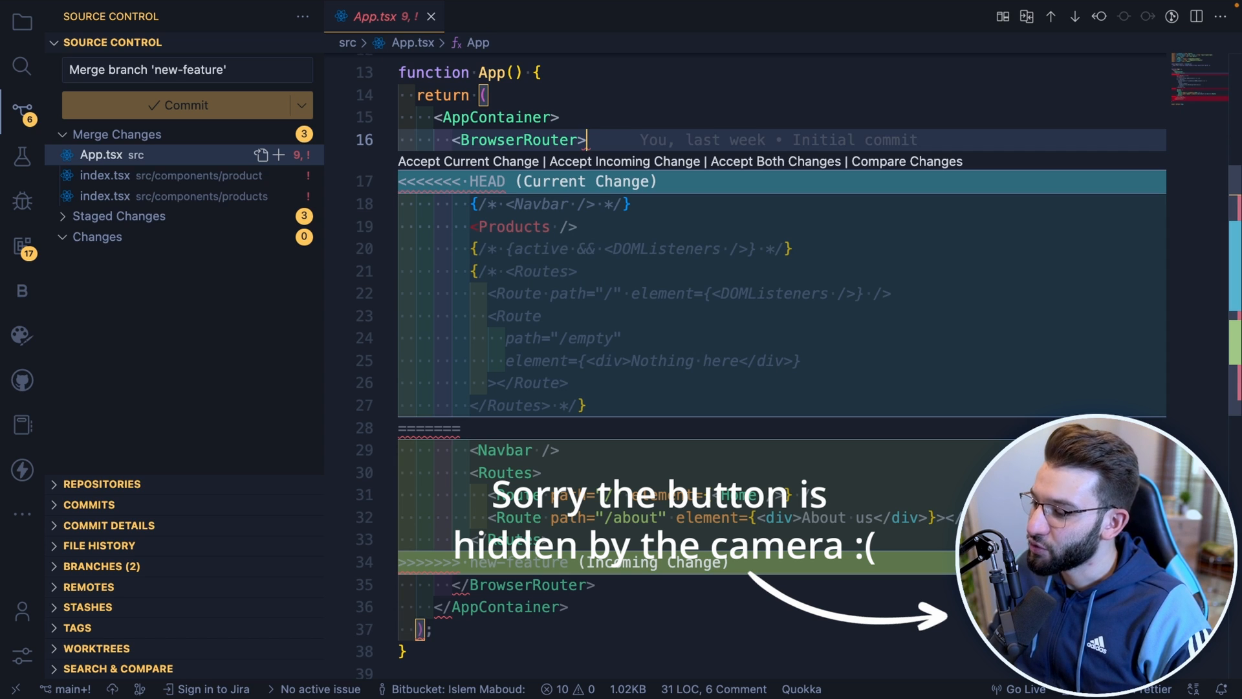
Resolve App.tsx in the three-way merge editor.
left_click(624, 161)
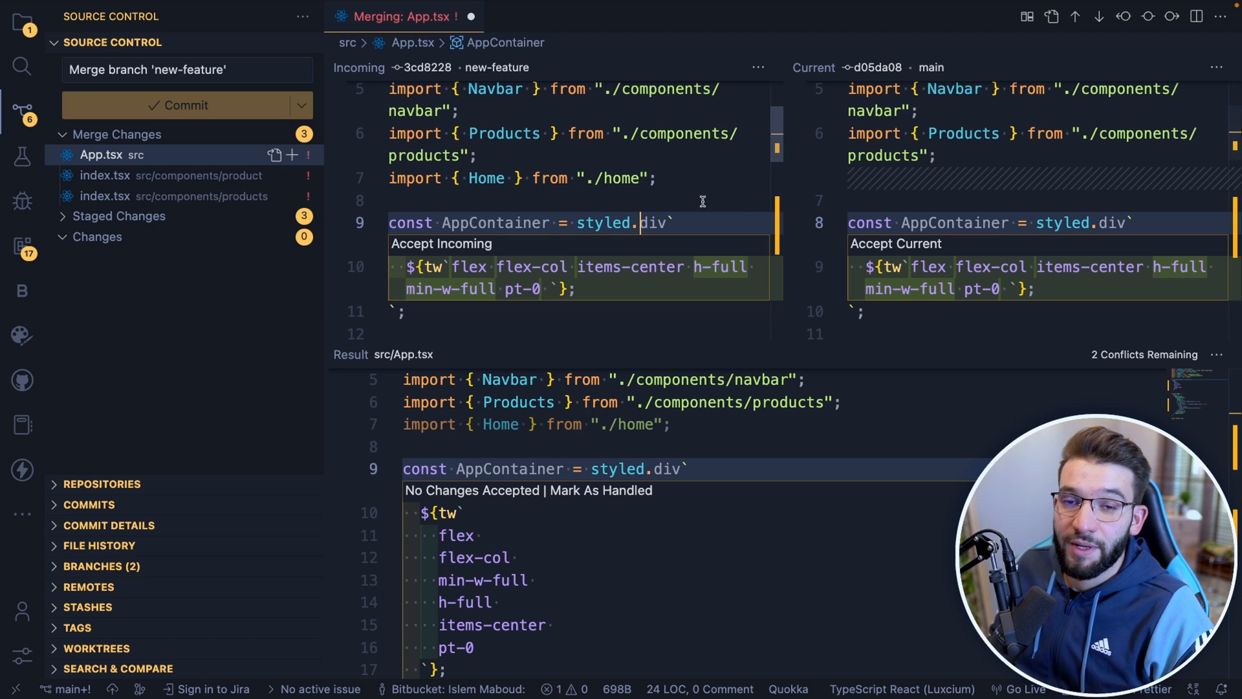
mouse_move(395, 273)
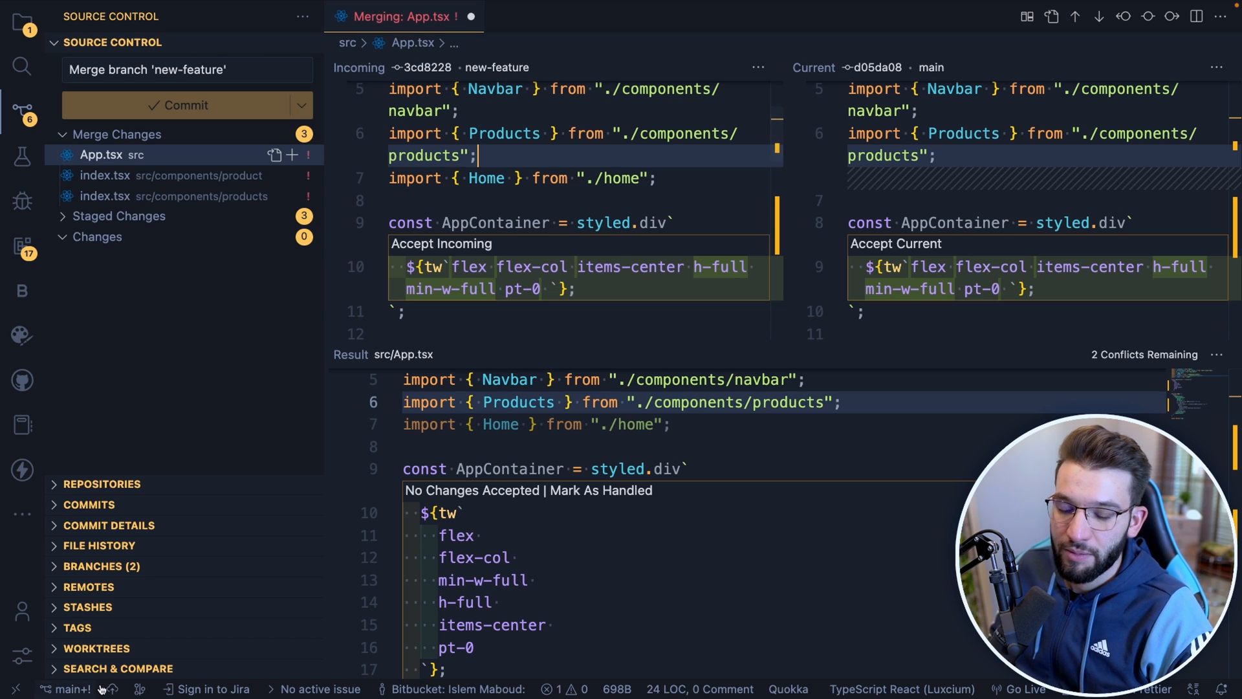
mouse_move(808, 77)
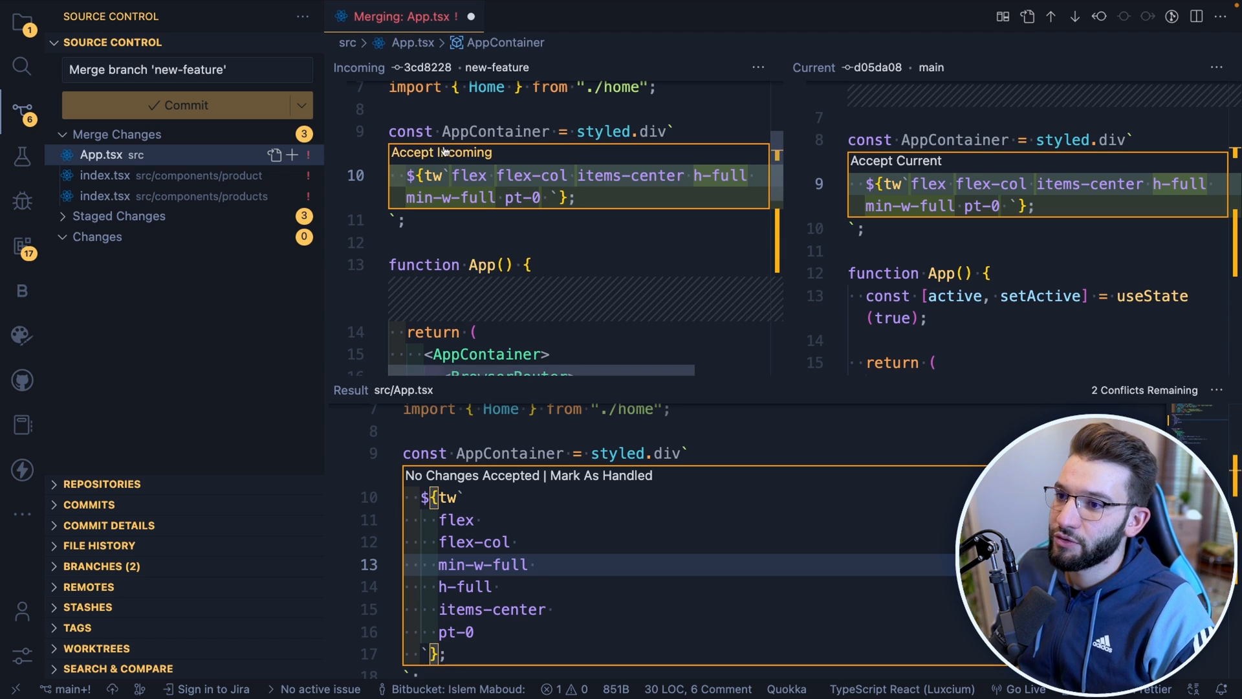
mouse_move(568, 164)
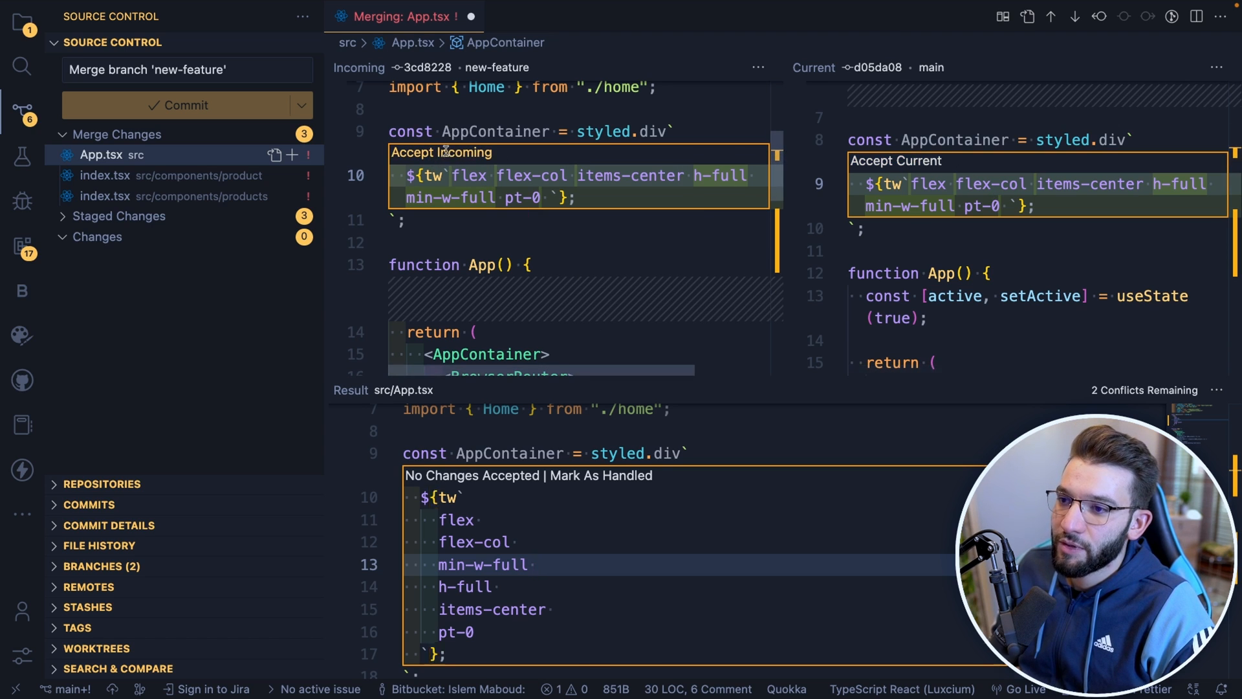
Accept the incoming new-feature AppContainer styling classes into the App.tsx result.
left_click(441, 152)
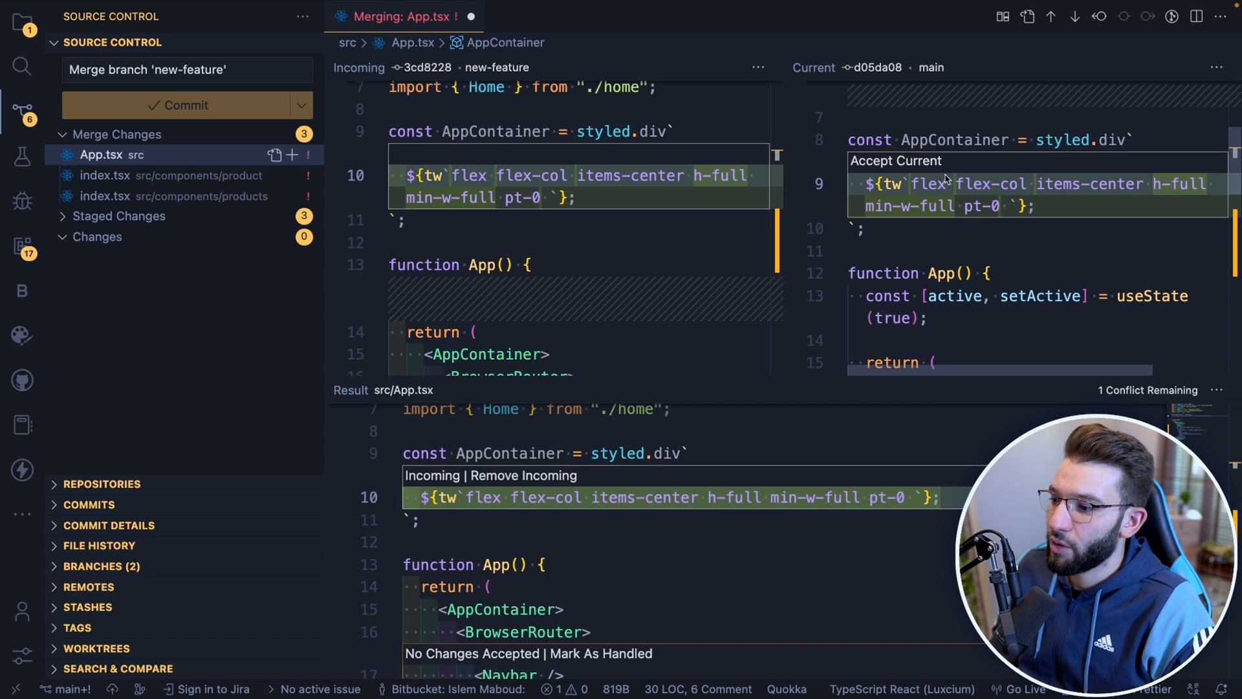
mouse_move(639, 303)
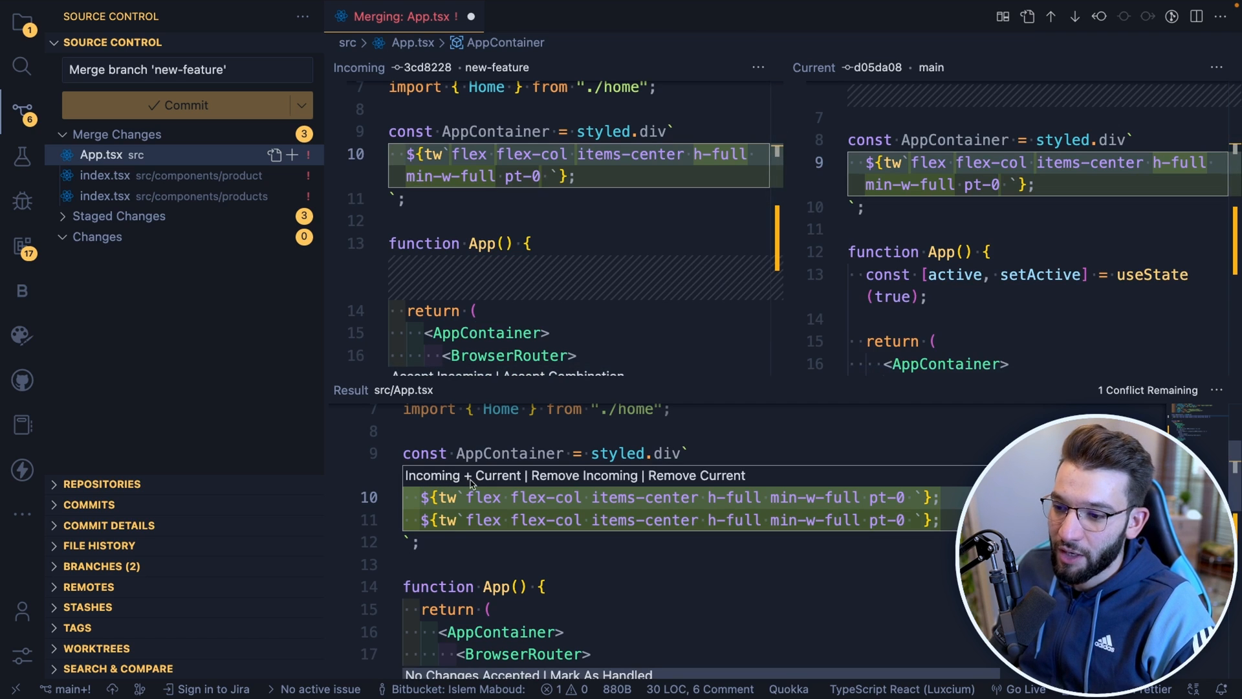
mouse_move(804, 528)
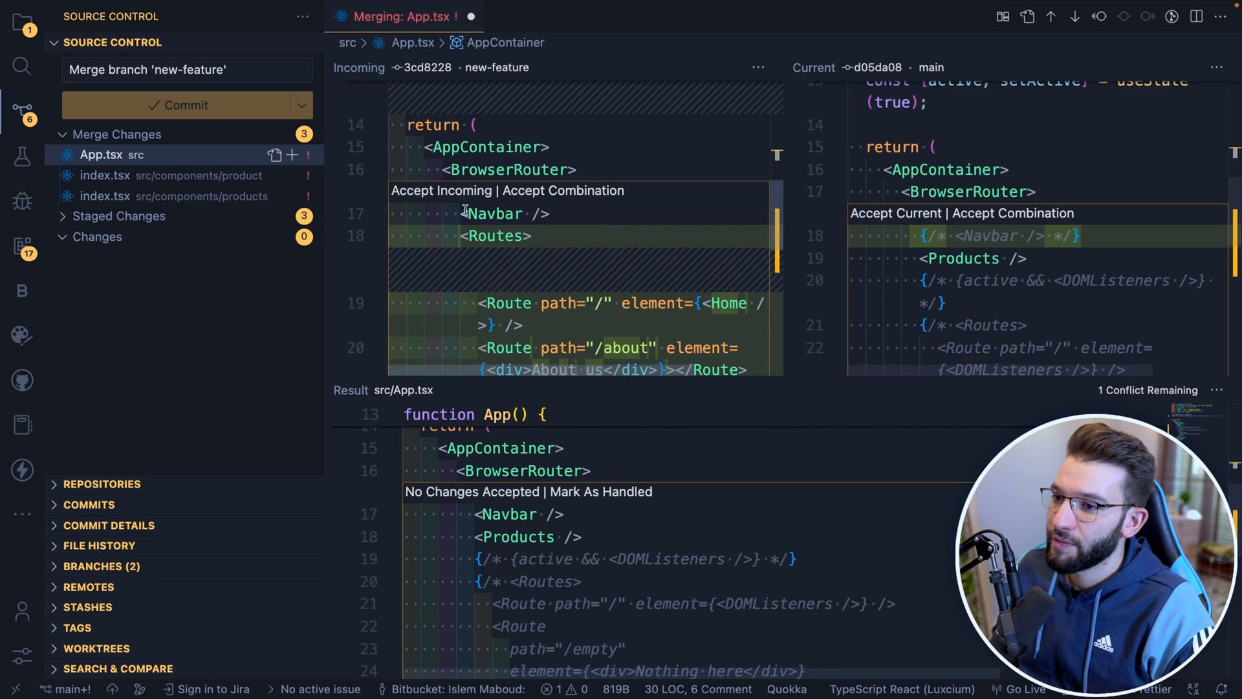
mouse_move(562, 190)
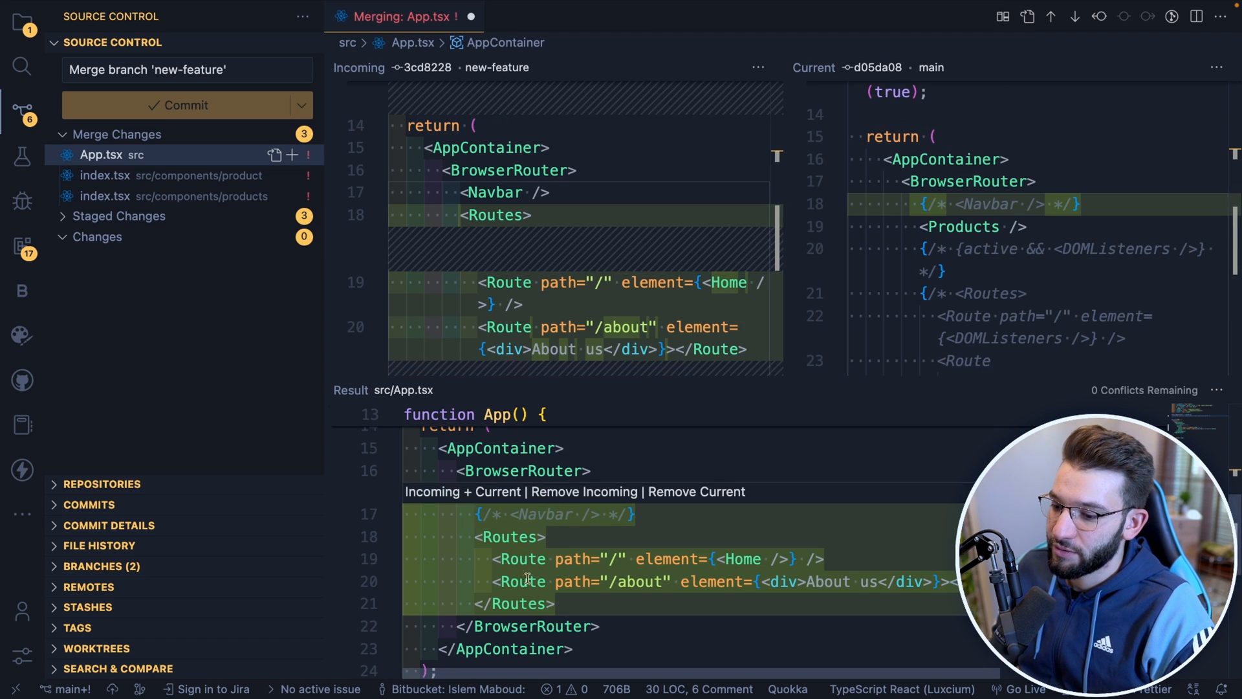
mouse_move(696, 491)
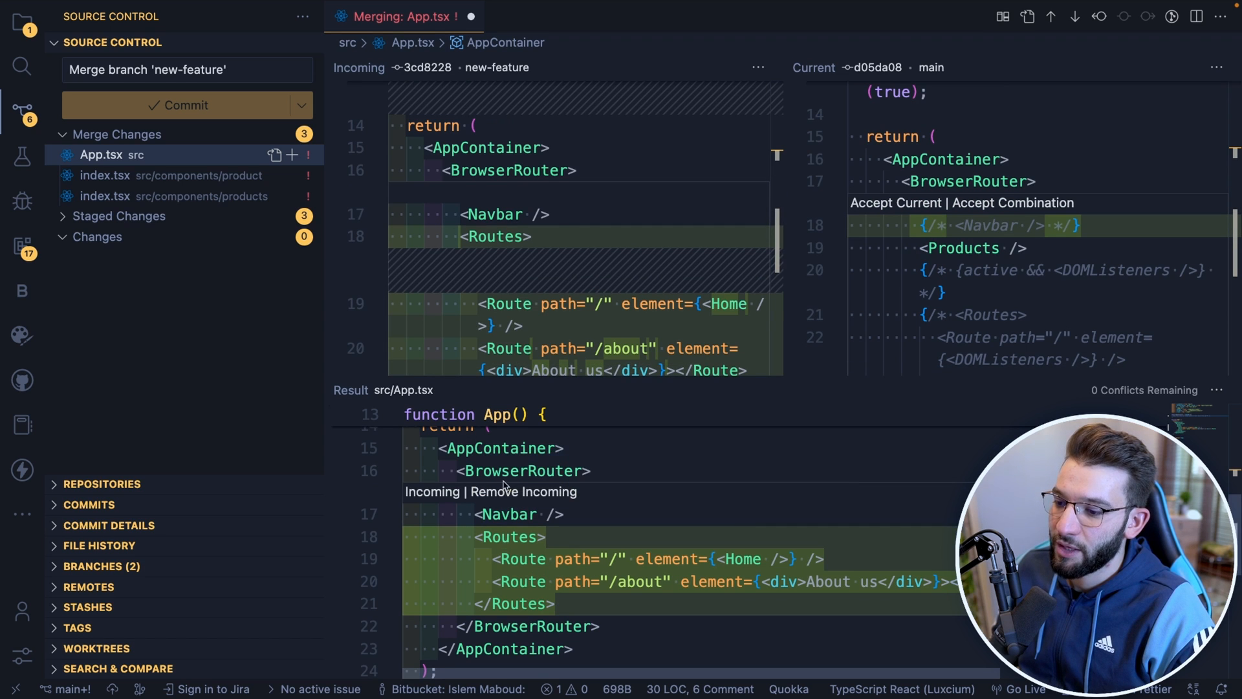
Open the conflicted products index.tsx from Merge Changes.
scroll("down", 3)
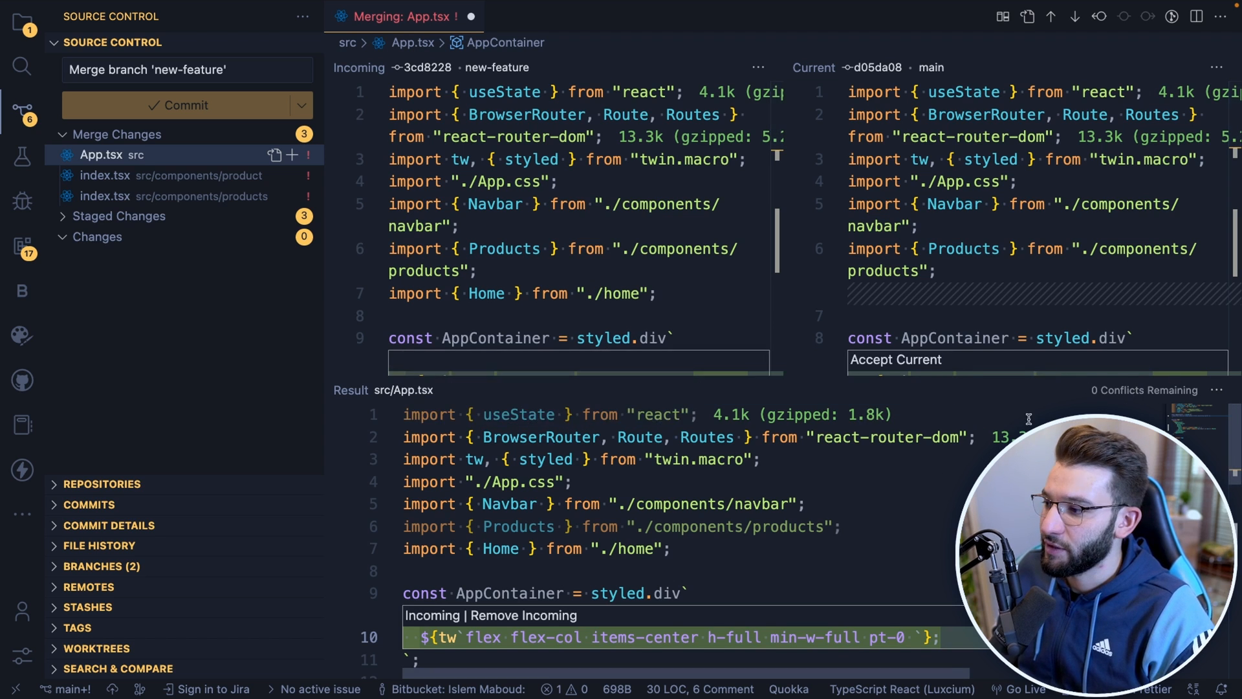
left_click(105, 196)
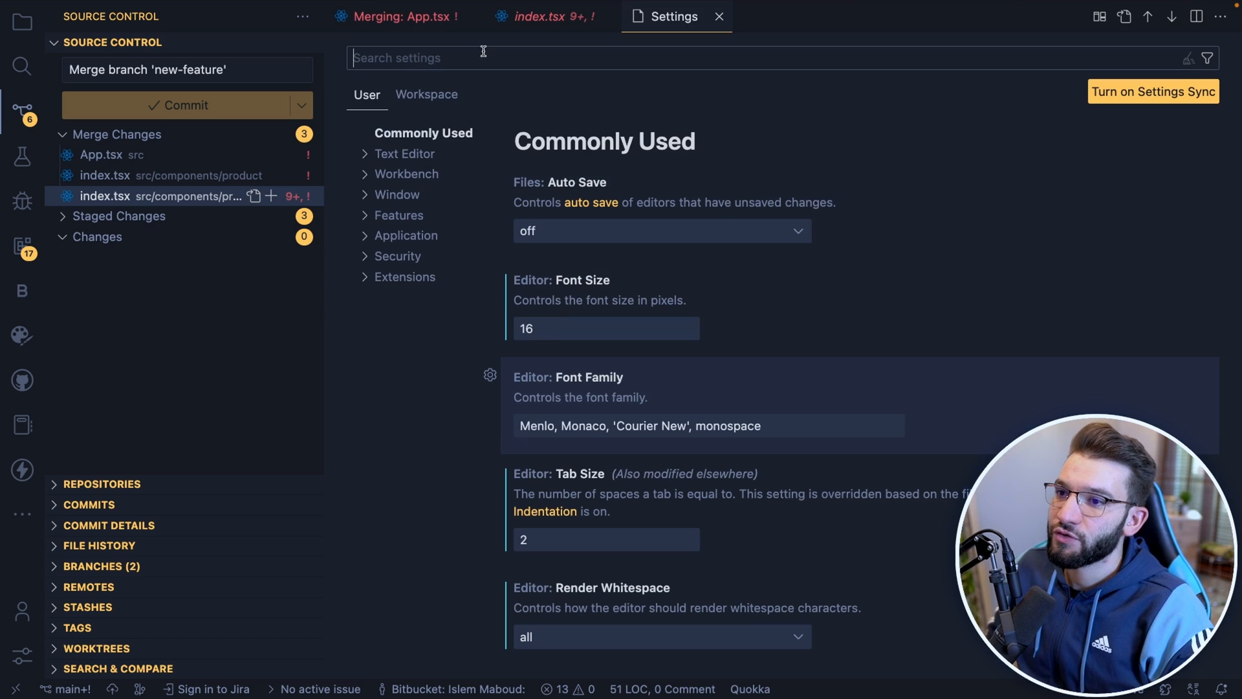
Enable the Git: Merge Editor setting so conflicted files open in the merge editor.
type("merge editor")
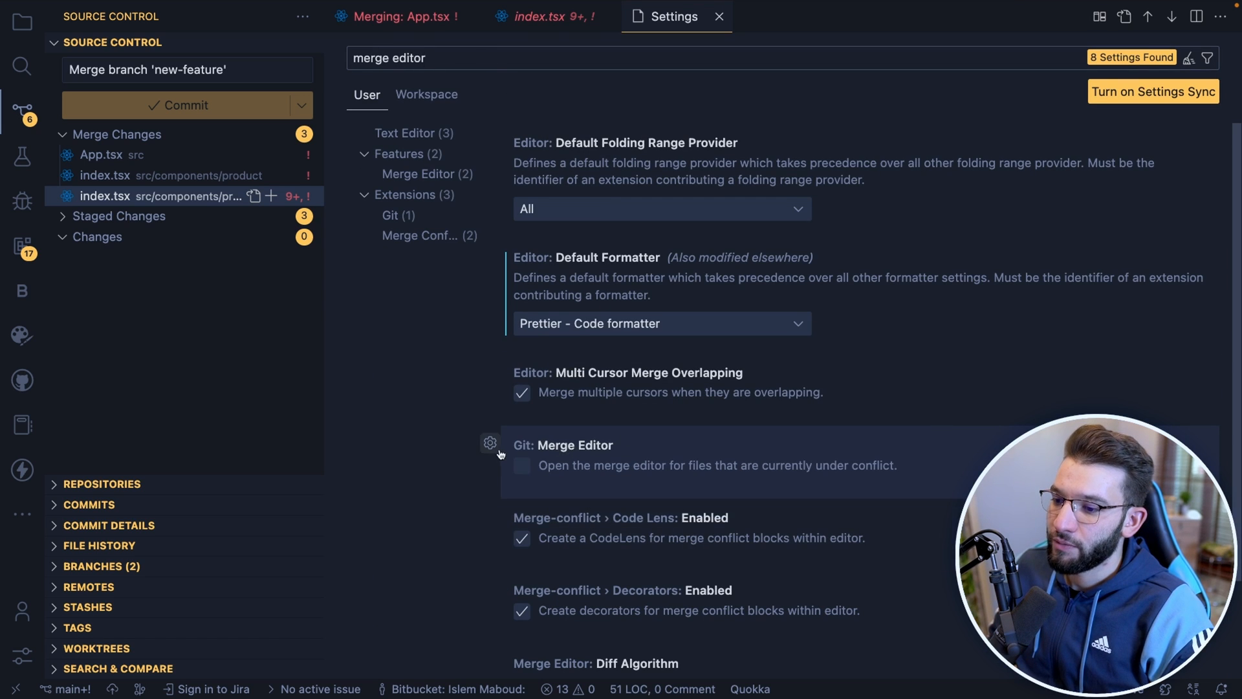
left_click(521, 465)
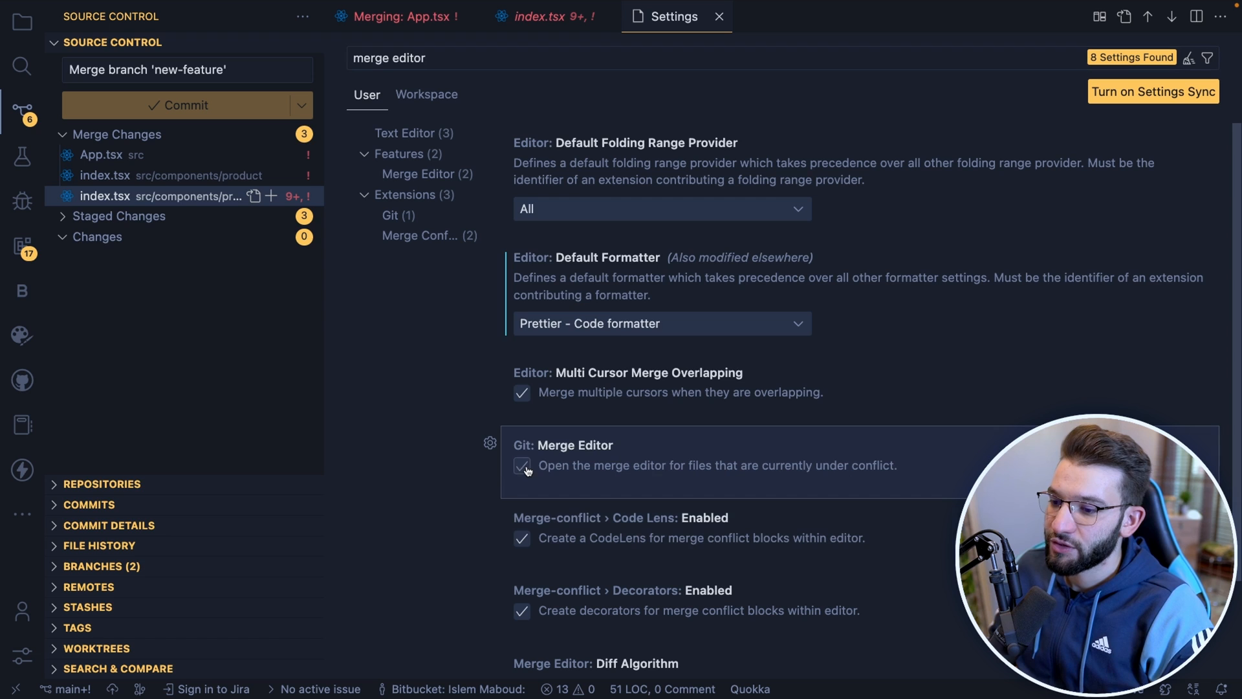
left_click(522, 465)
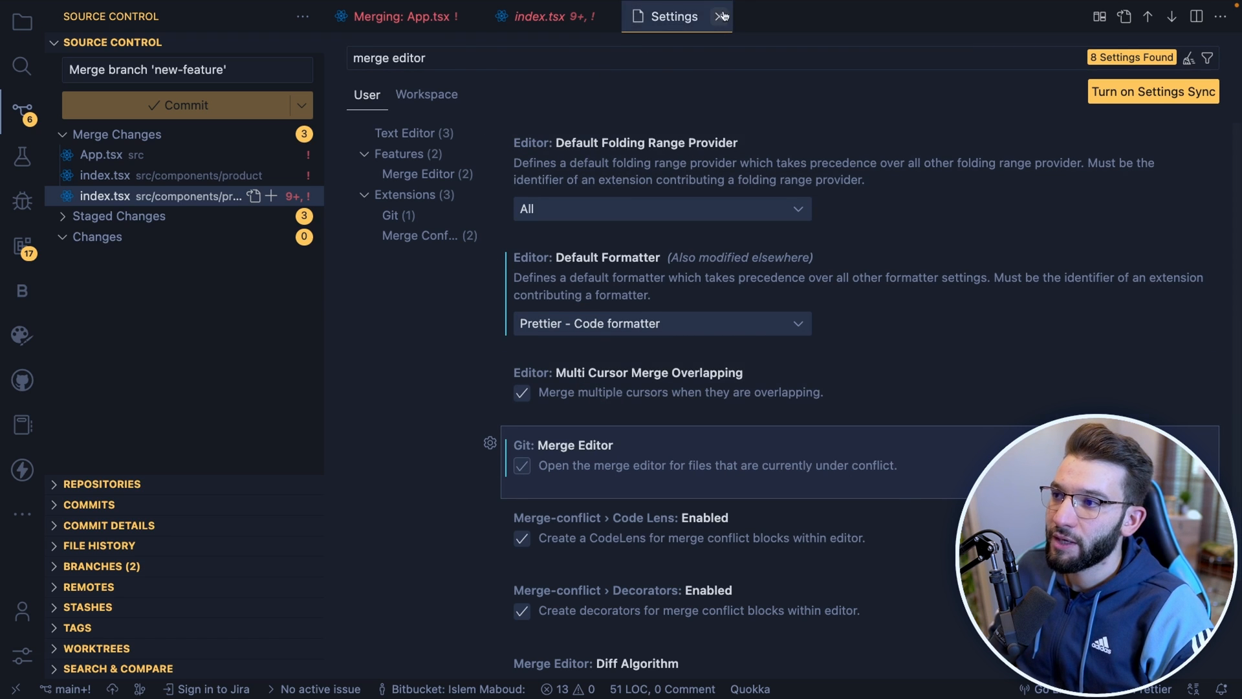
left_click(721, 15)
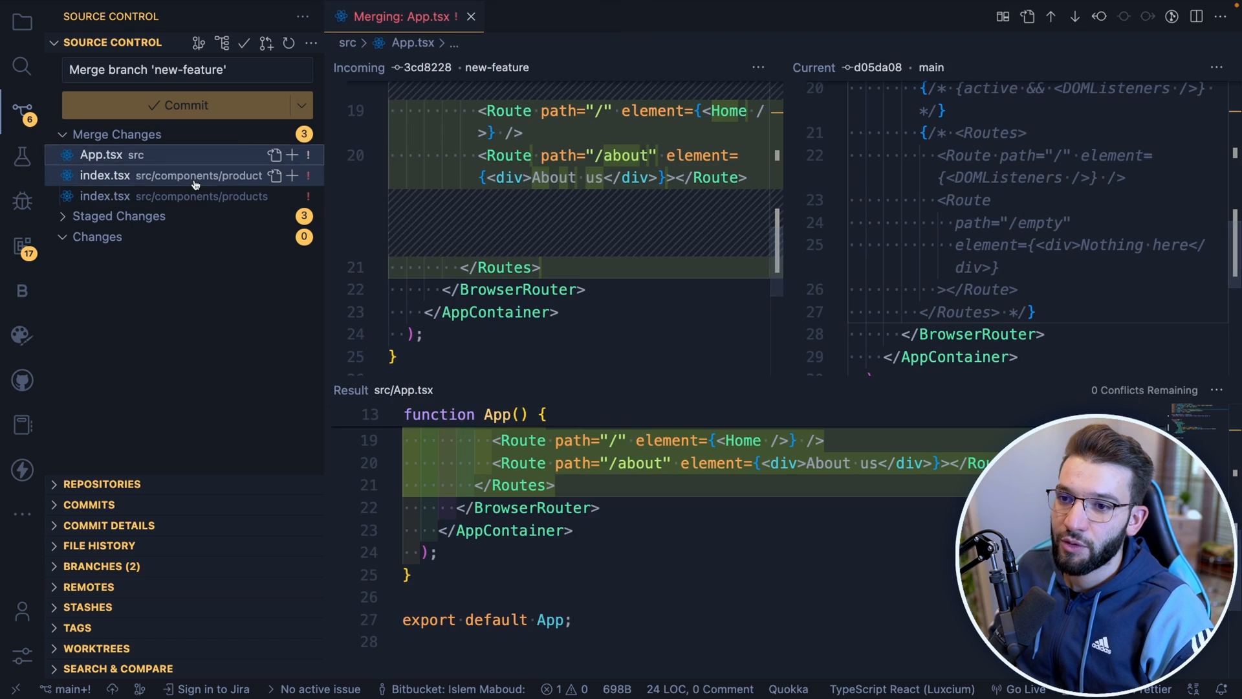
Open the product and products index.tsx files in the three-way merge editor.
left_click(103, 176)
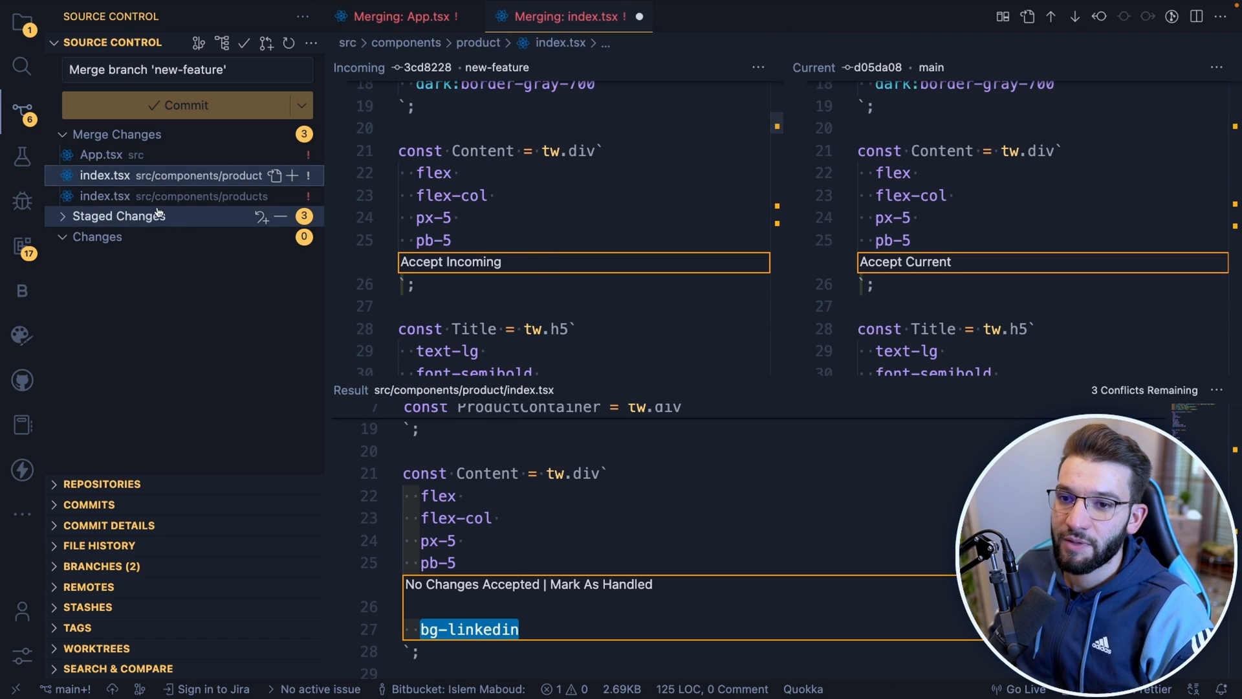
left_click(104, 195)
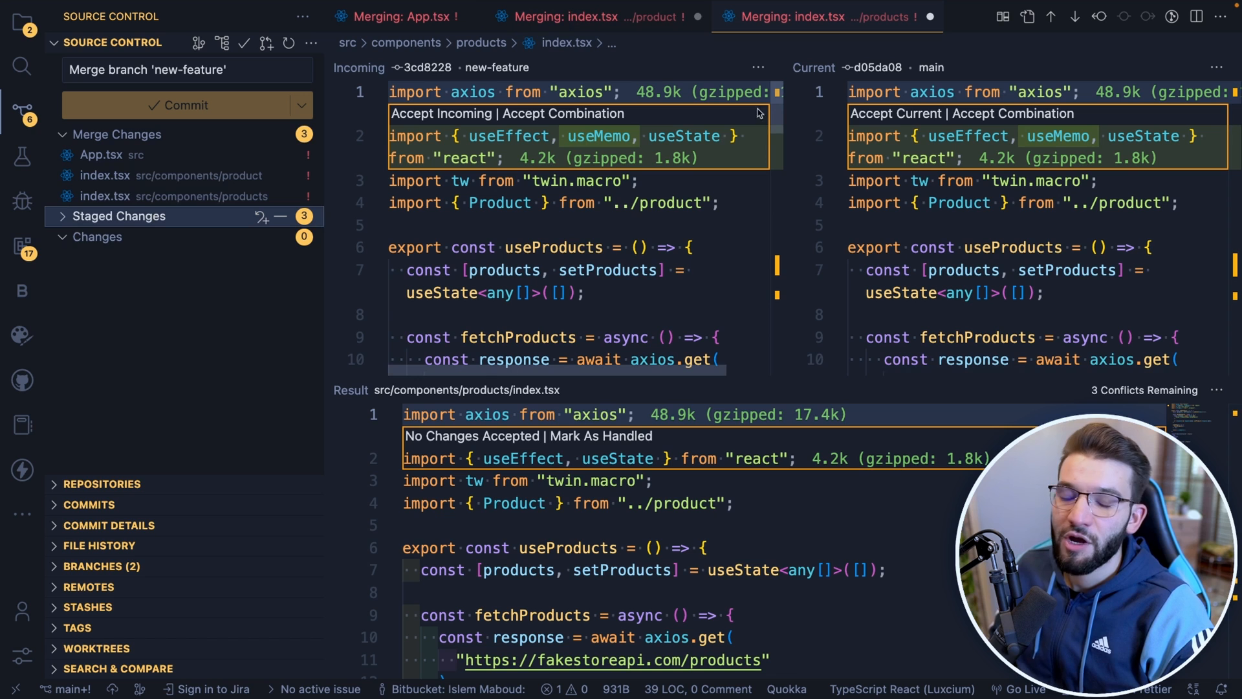
Accept main's filteredProductsByPrice version of the products list at the line 47 conflict.
scroll("down", 3)
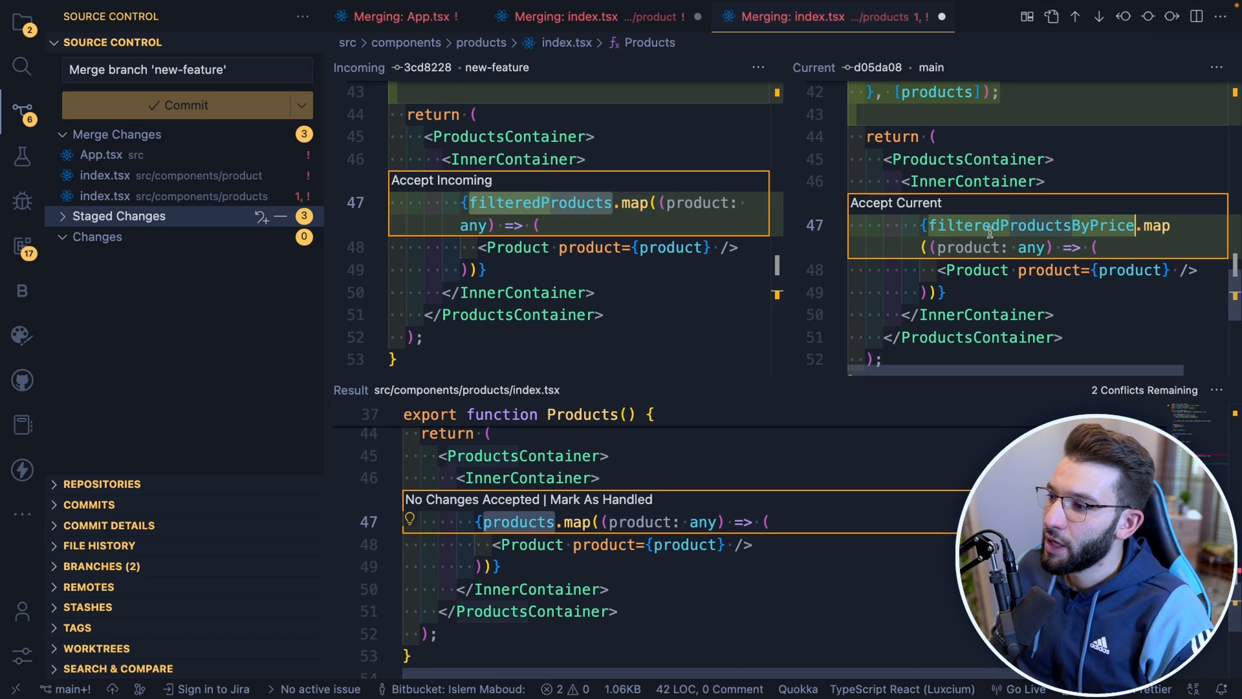
left_click(894, 203)
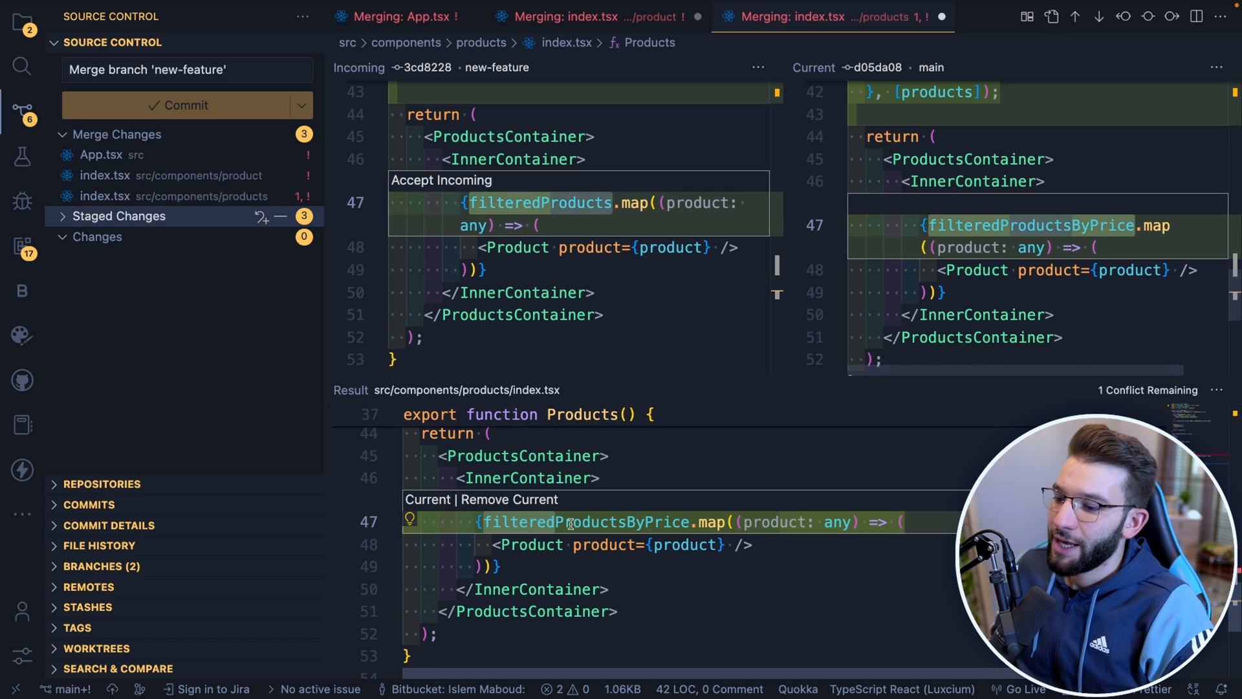
double_click(585, 522)
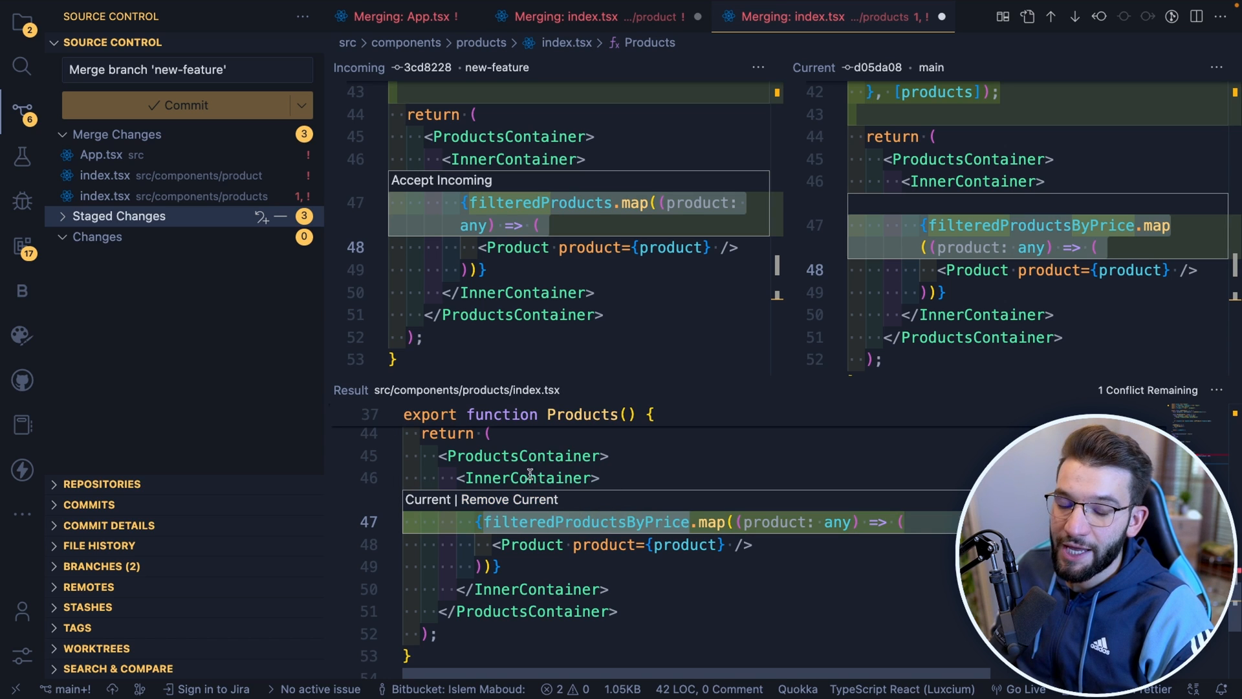
Review the App.tsx and product index.tsx merge views.
left_click(564, 17)
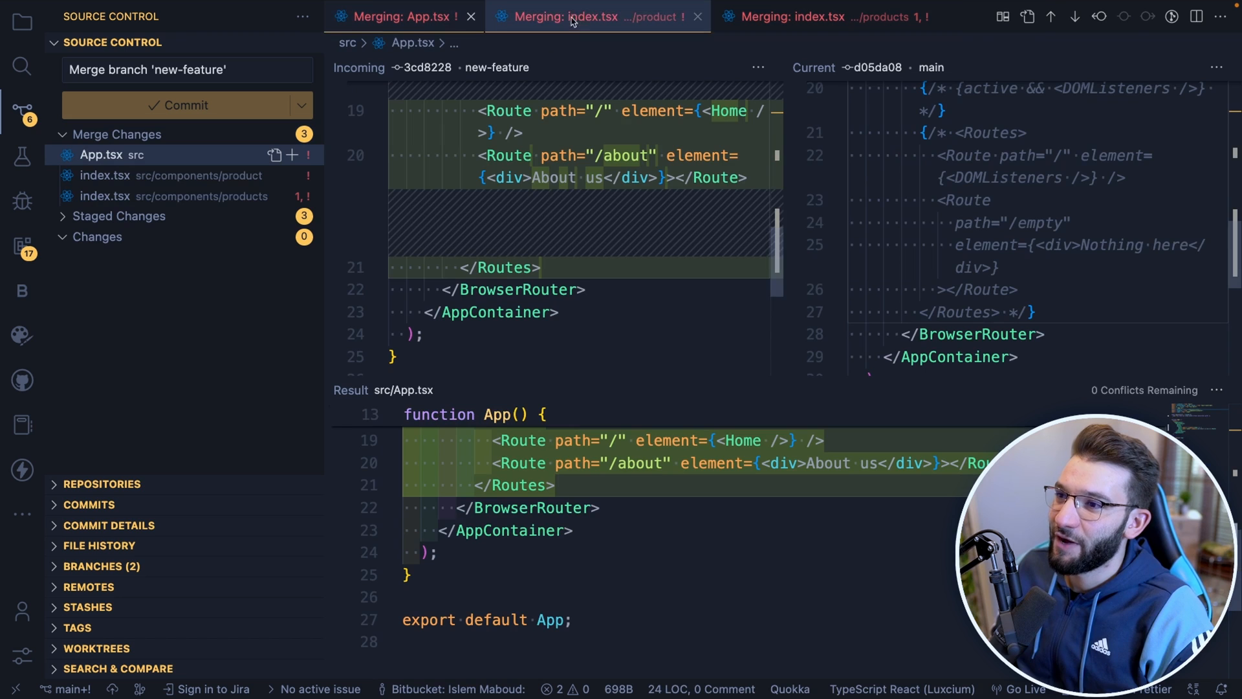
left_click(396, 15)
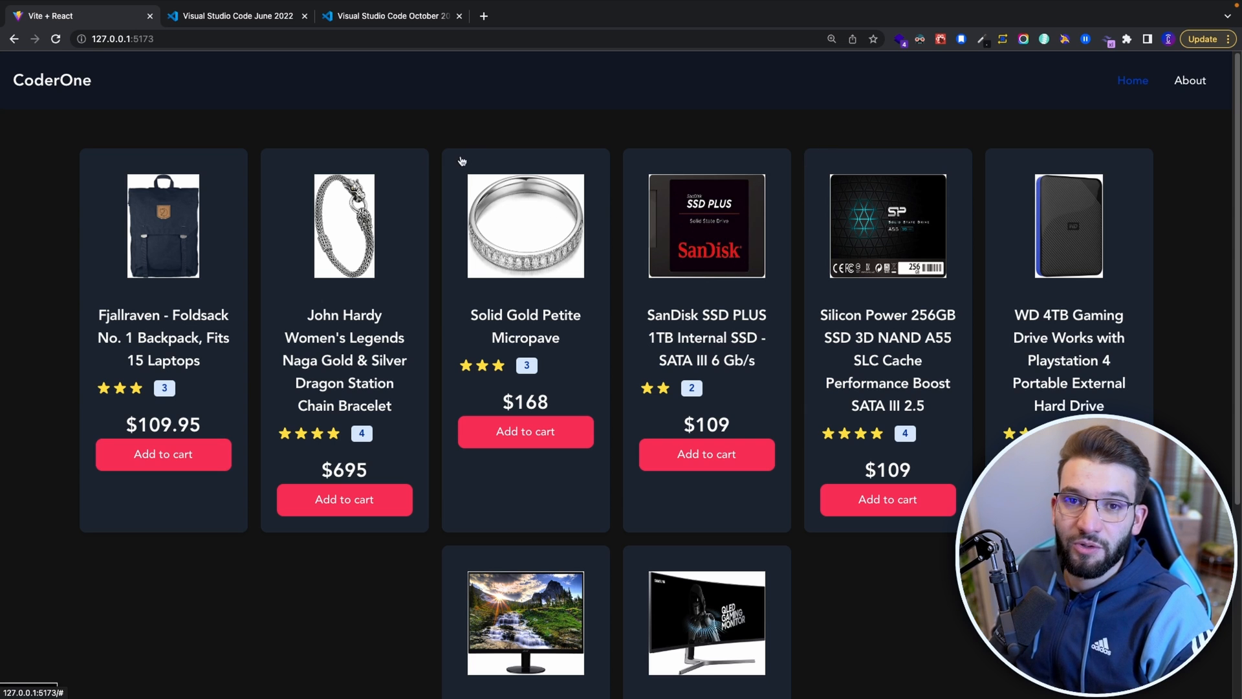
mouse_move(440, 346)
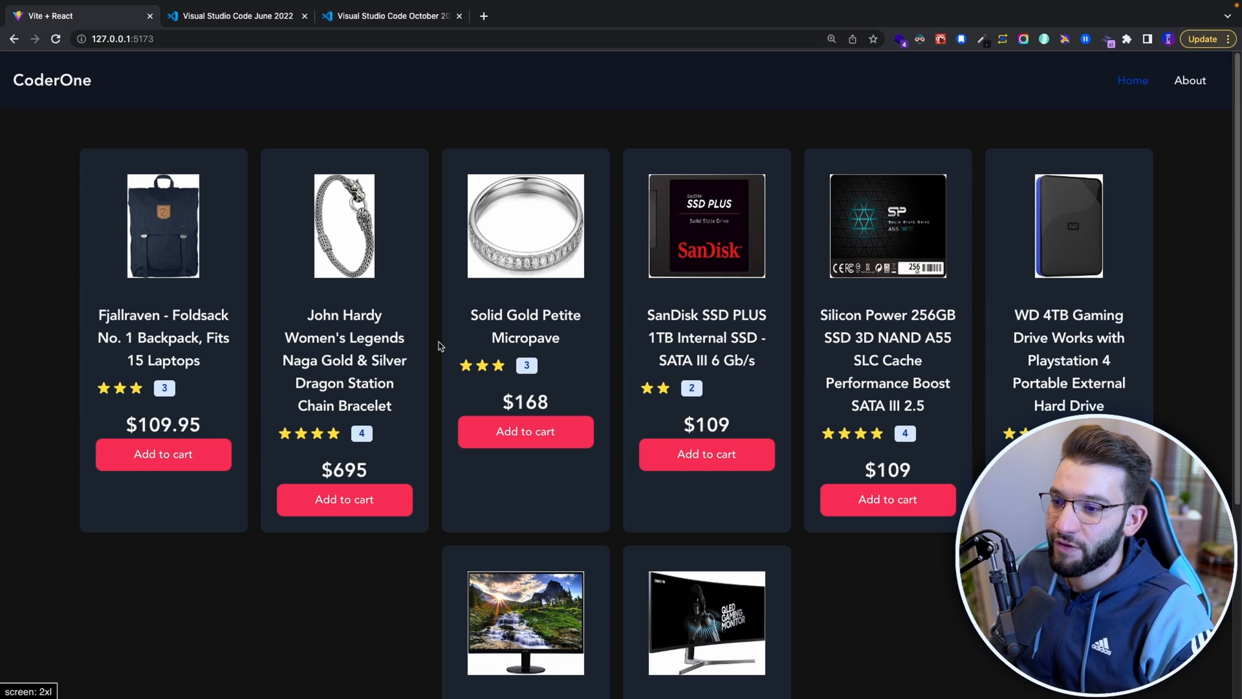
mouse_move(301, 255)
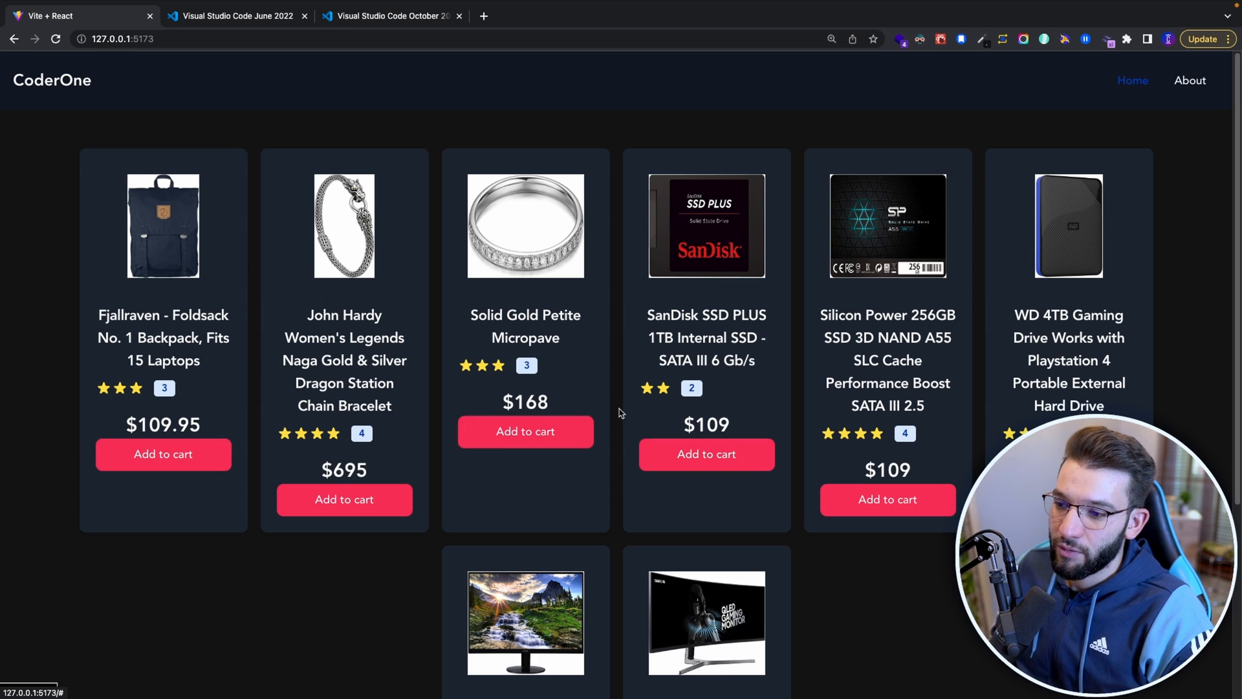
left_click(1190, 80)
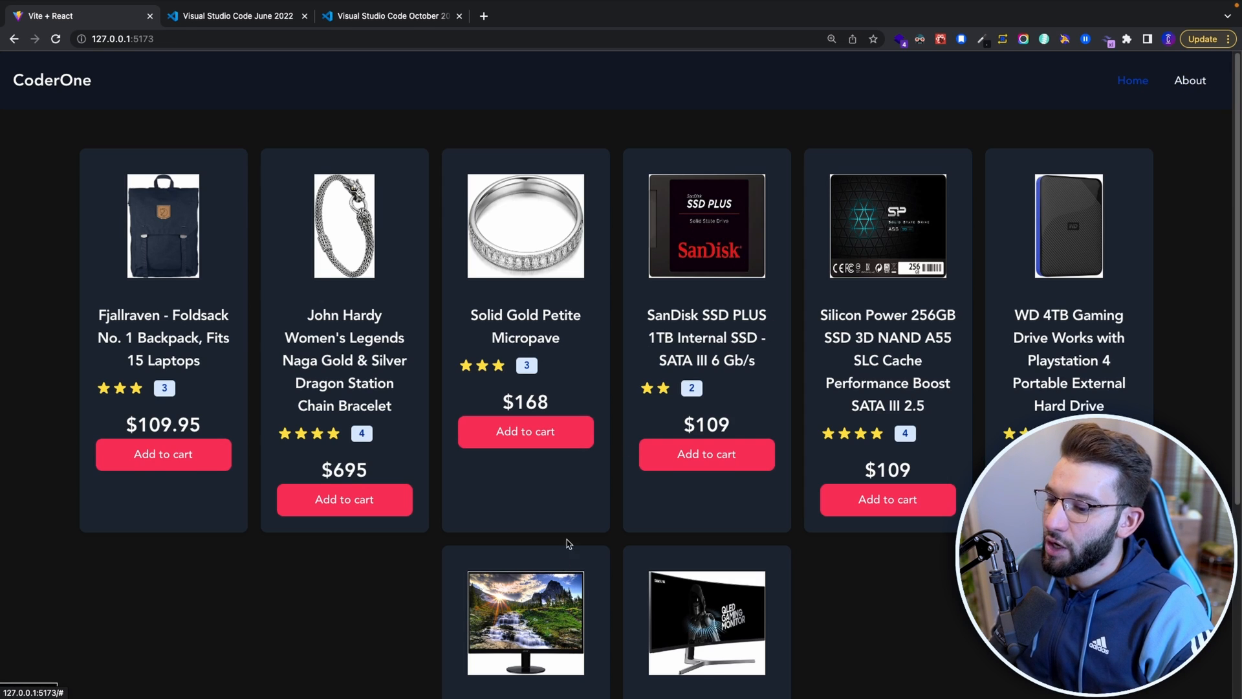
mouse_move(545, 391)
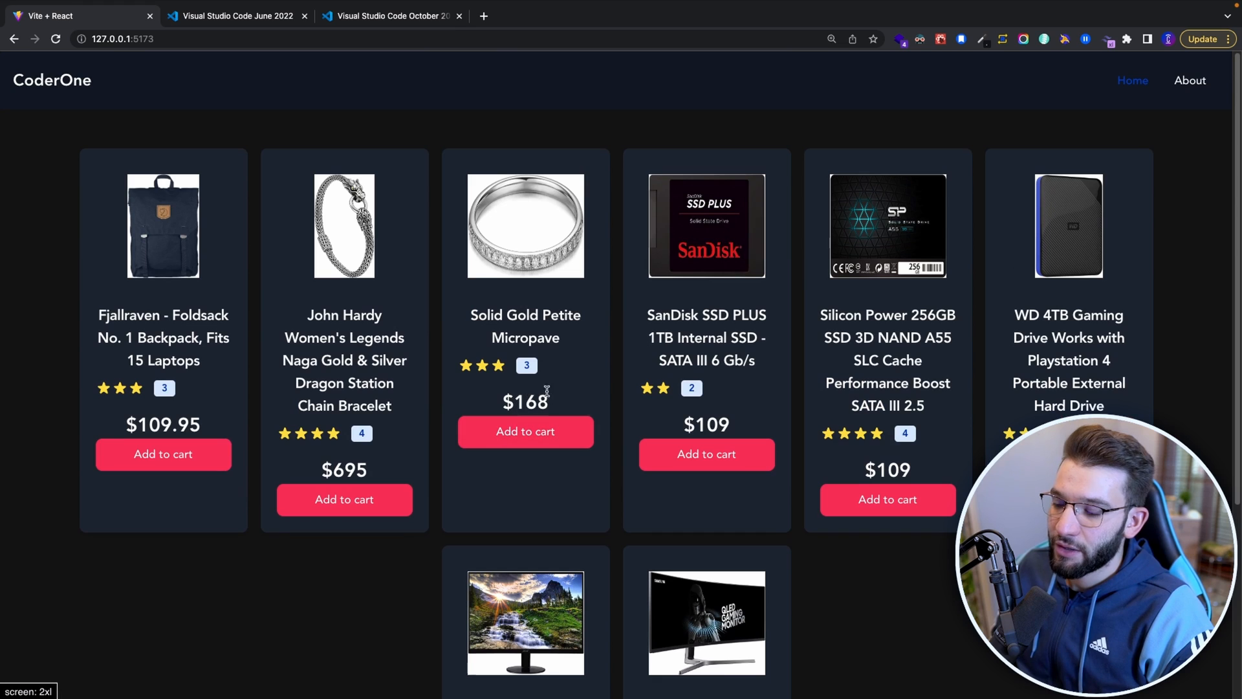